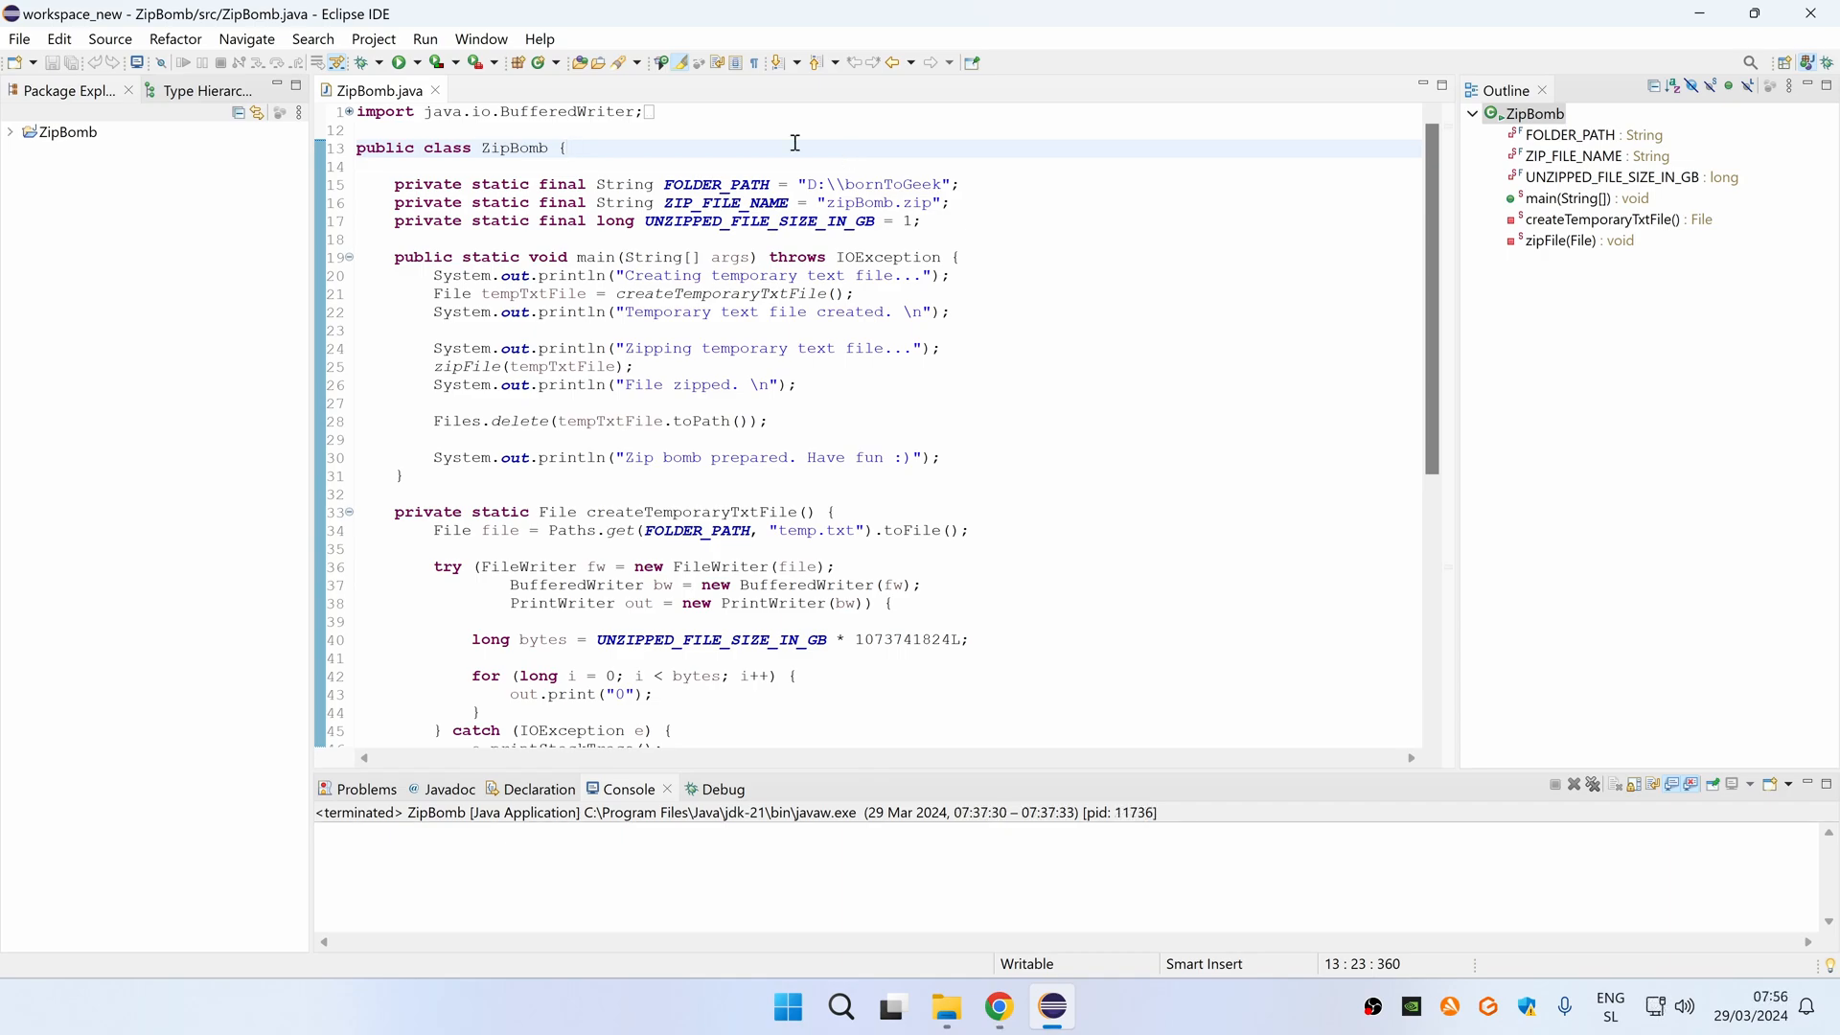
Walk through the ZipBomb class declaration, its constants and the main method
{"action": "left_click", "coordinate": [567, 148]}
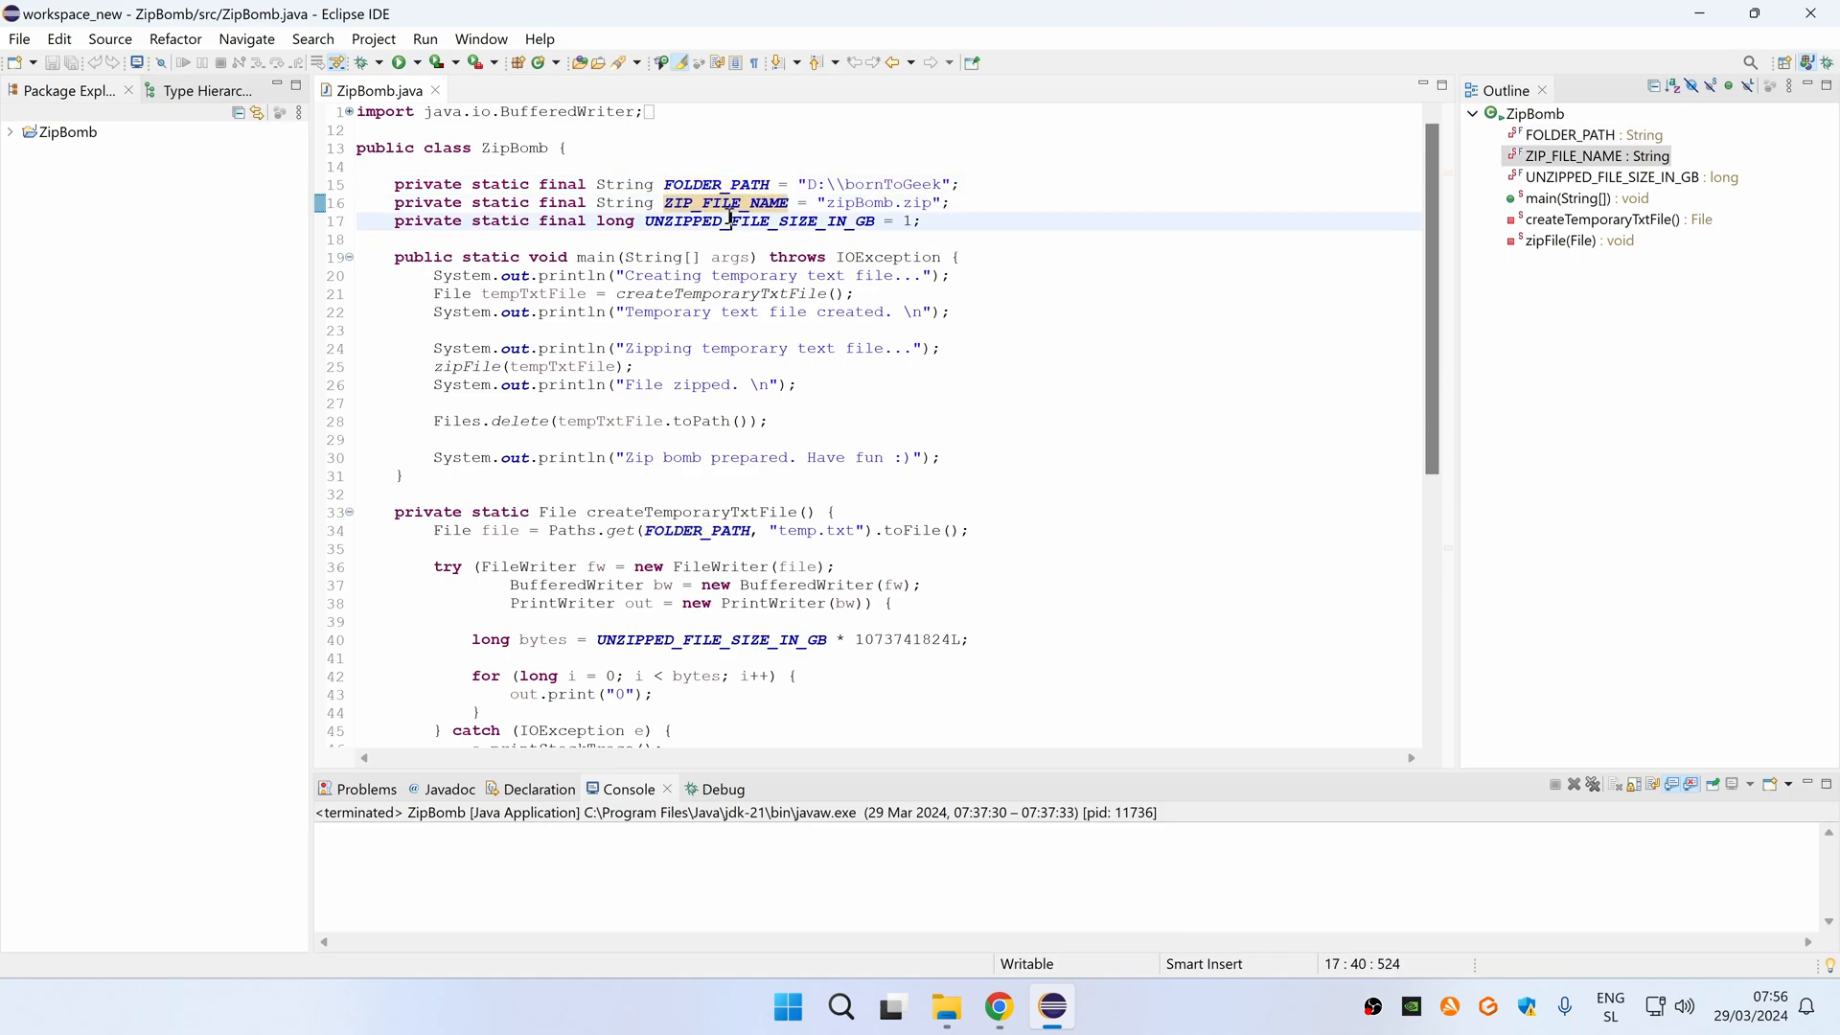
{"action": "double_click", "coordinate": [759, 221]}
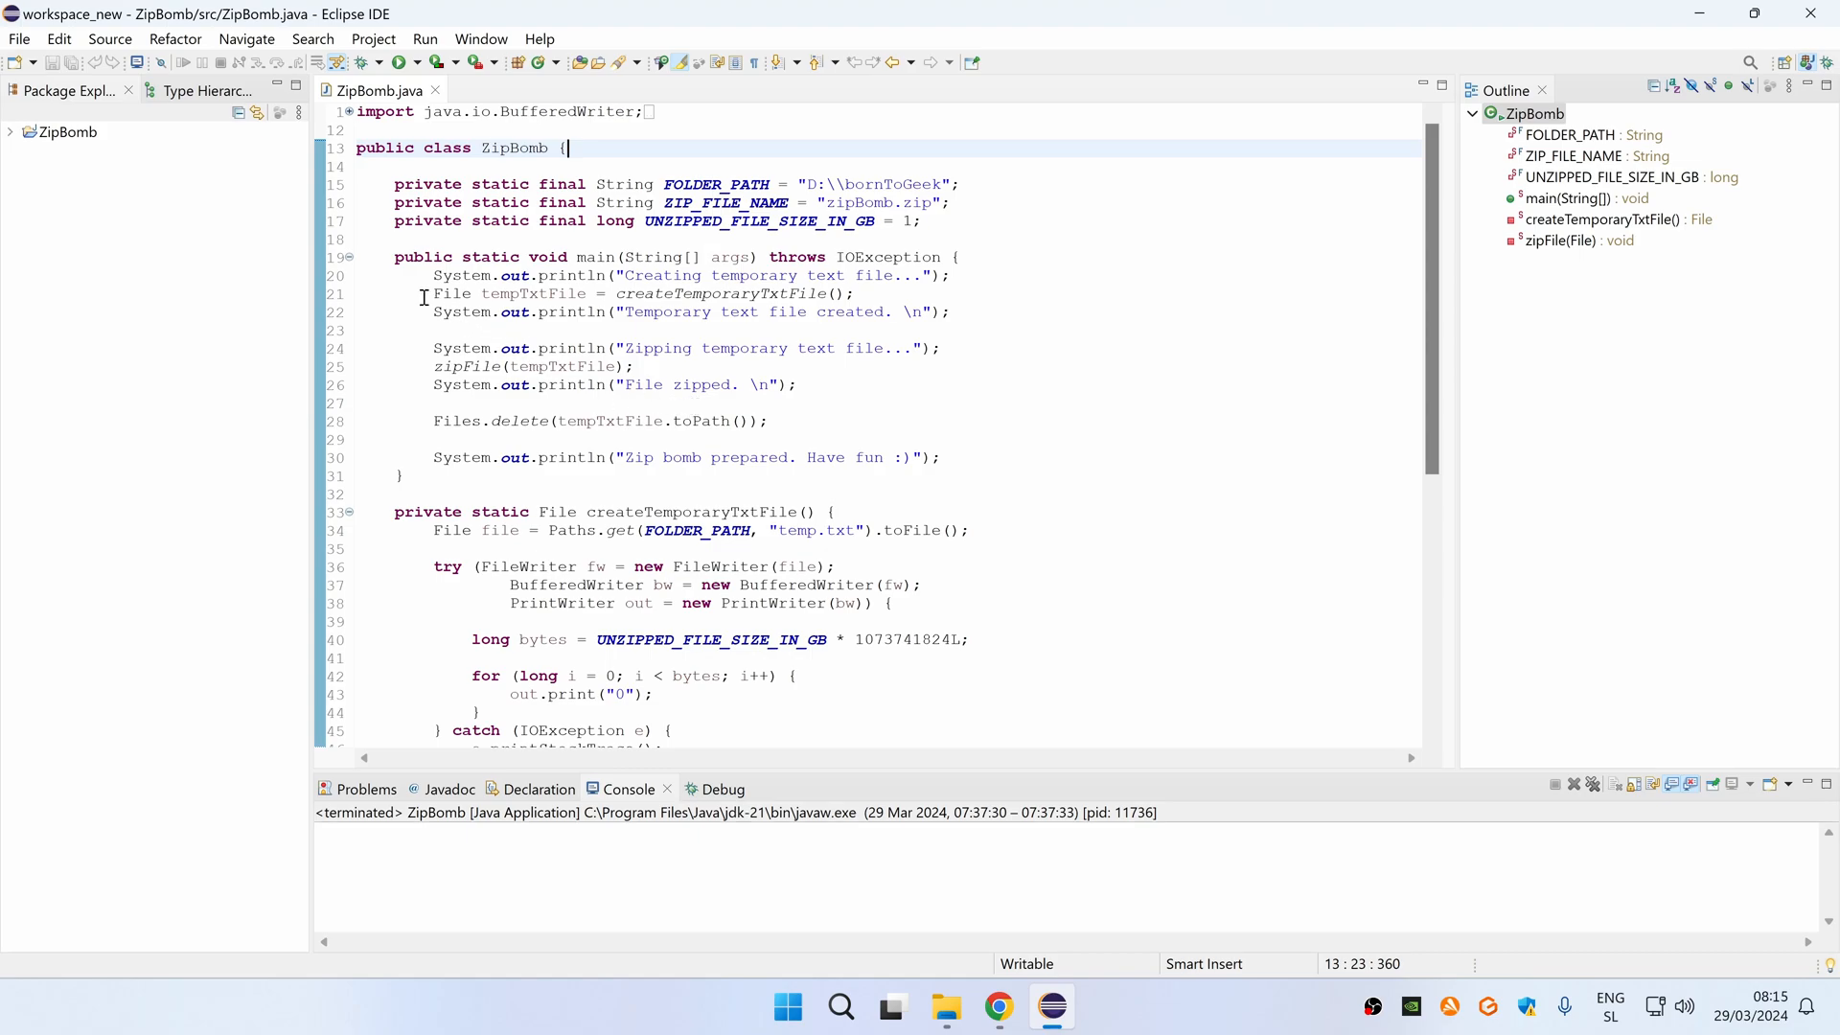
{"action": "triple_click", "coordinate": [635, 293]}
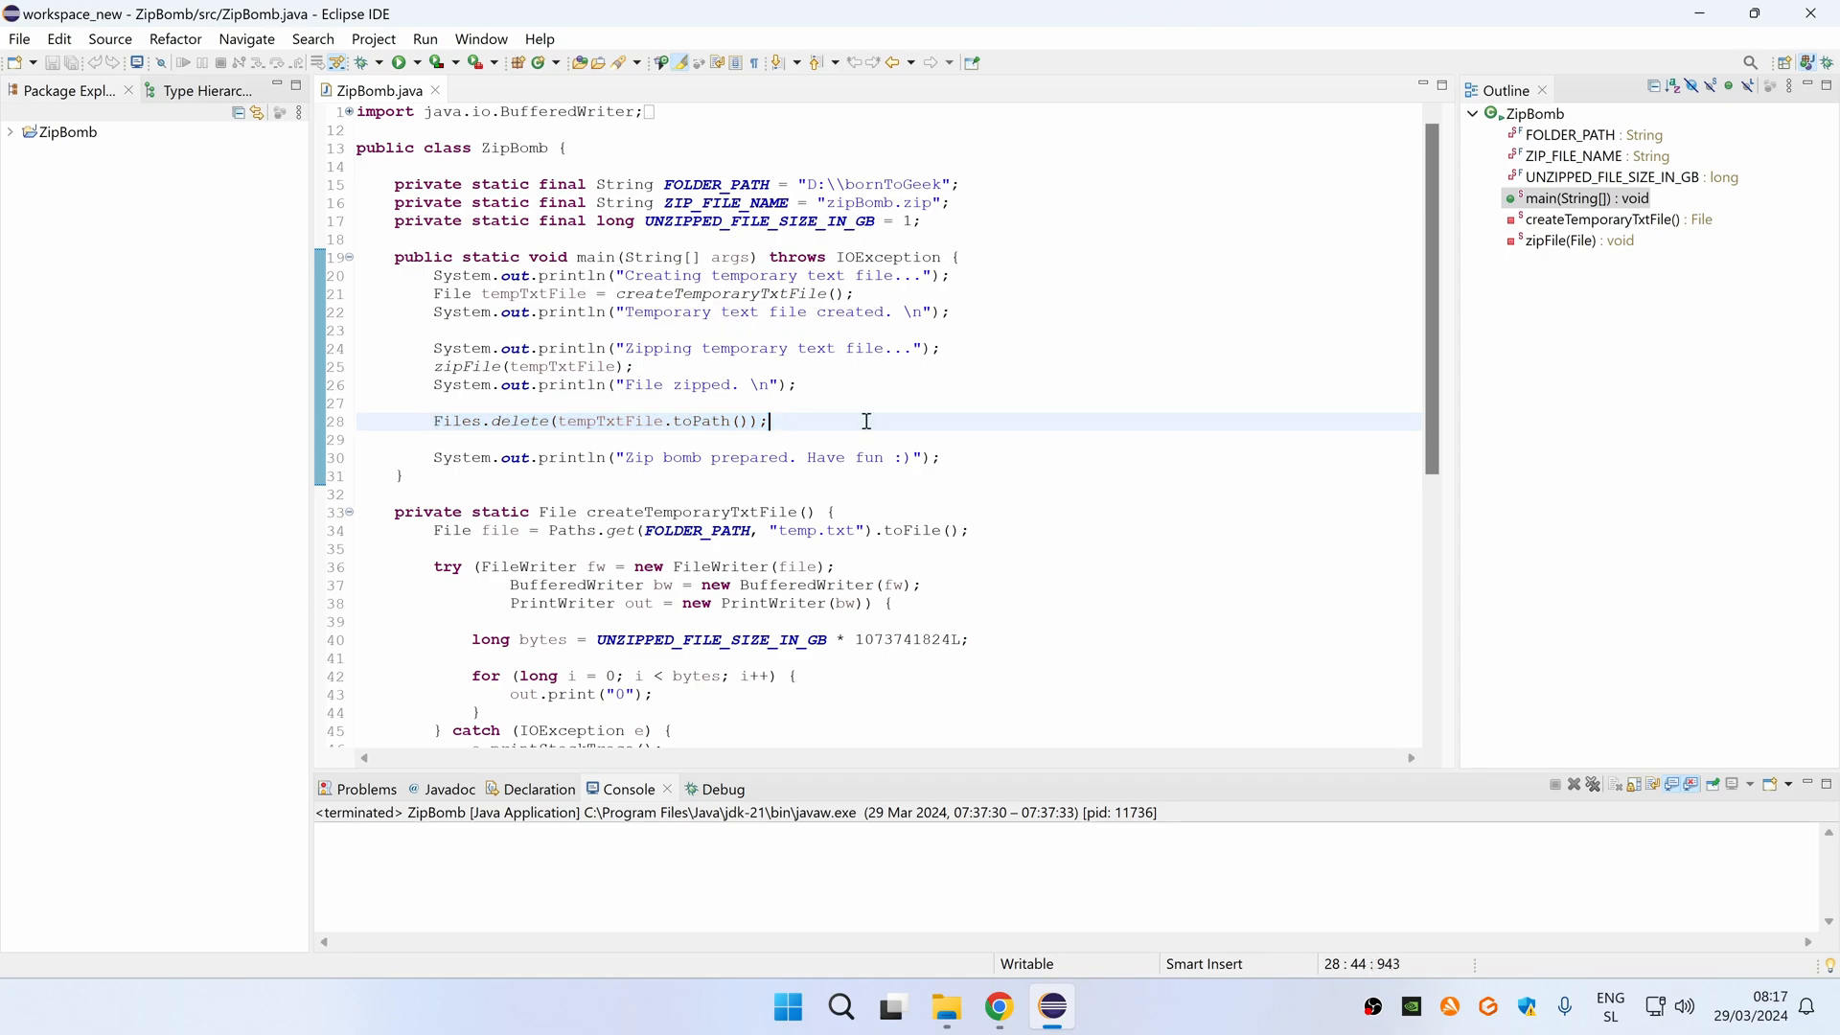
{"action": "scroll", "scroll_direction": "down", "scroll_amount": 3}
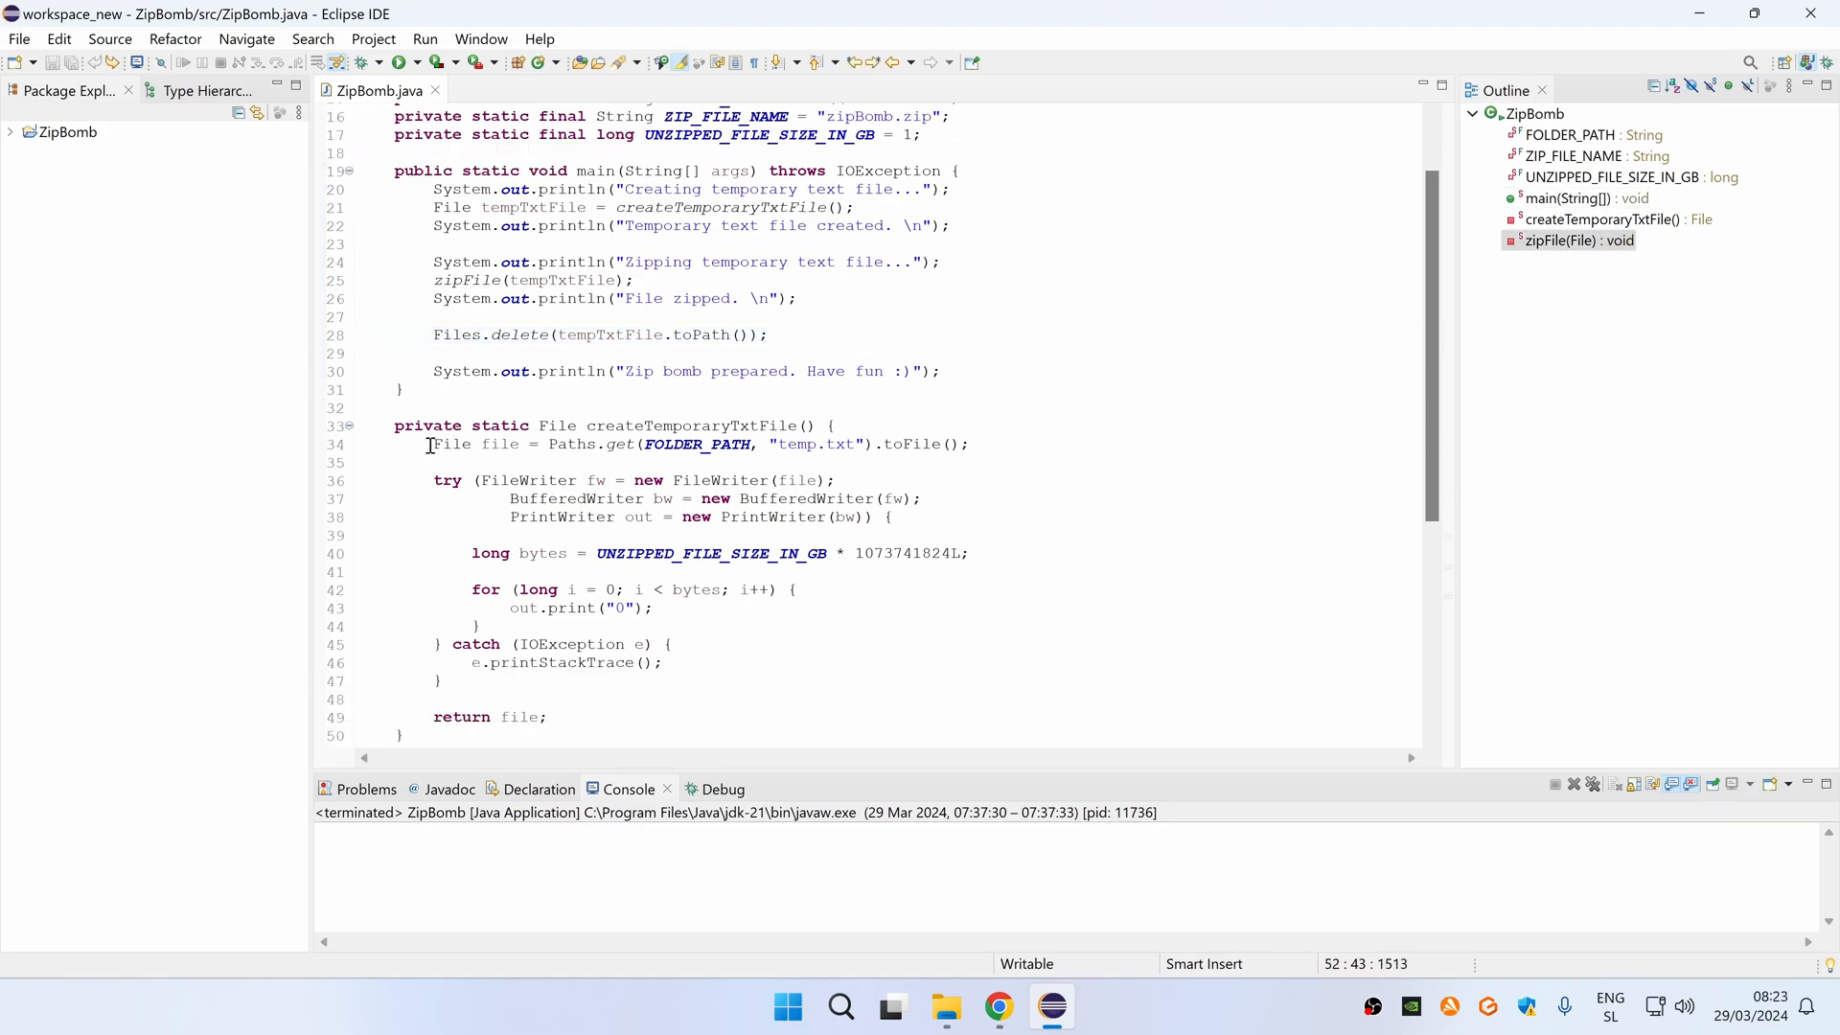
Explain createTemporaryTxtFile's '0' writes and byte limit, then zipFile's ZIP_FILE_NAME argument
{"action": "double_click", "coordinate": [816, 444]}
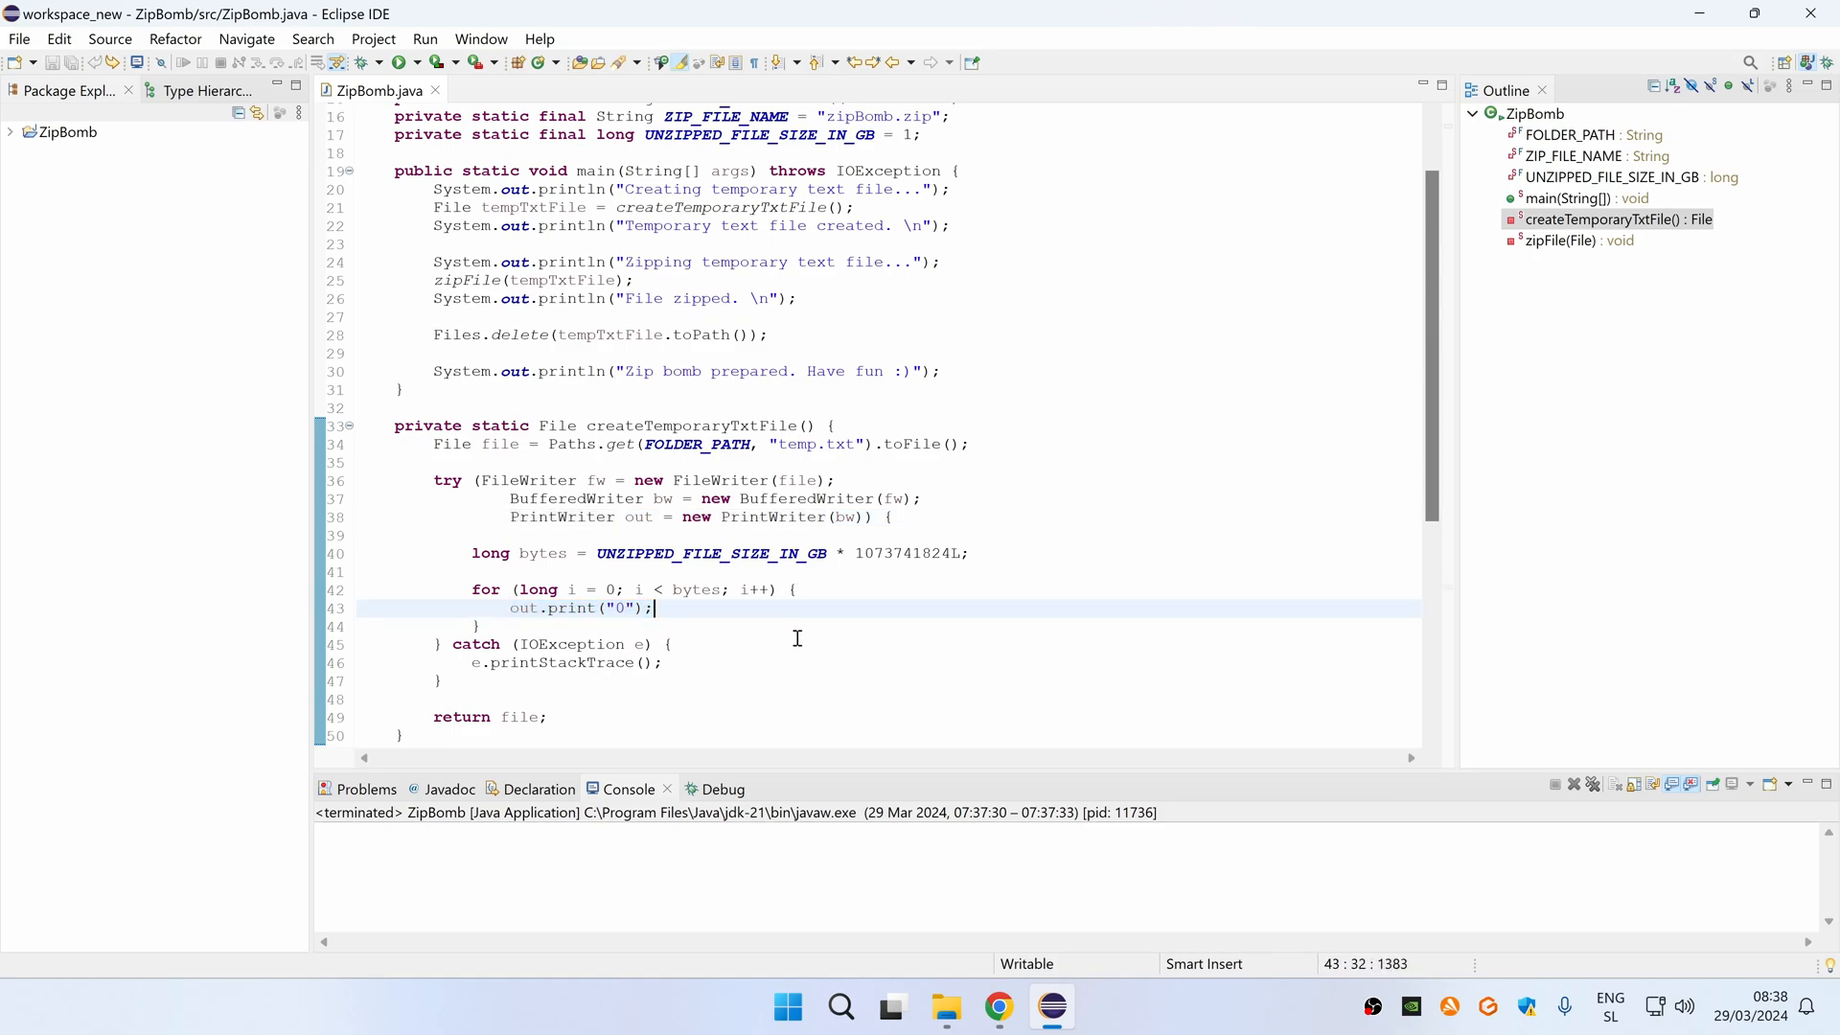
{"action": "double_click", "coordinate": [619, 607]}
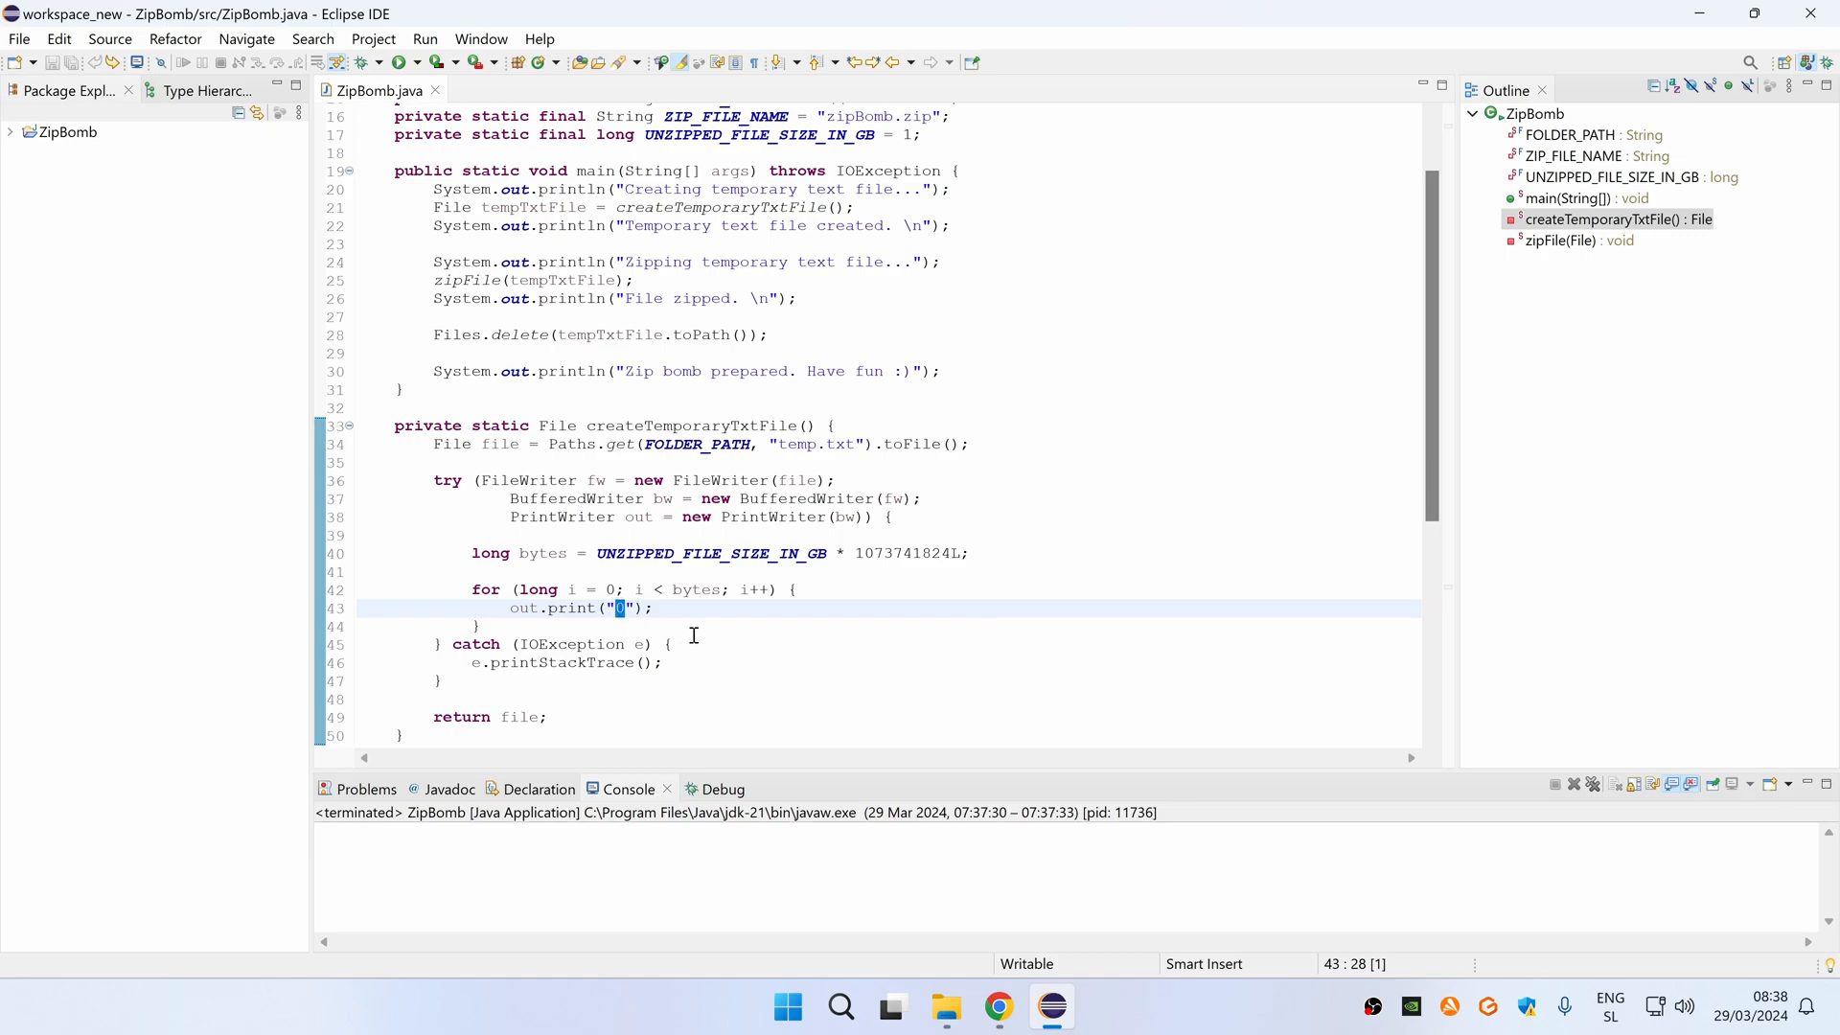
{"action": "mouse_move", "coordinate": [854, 553]}
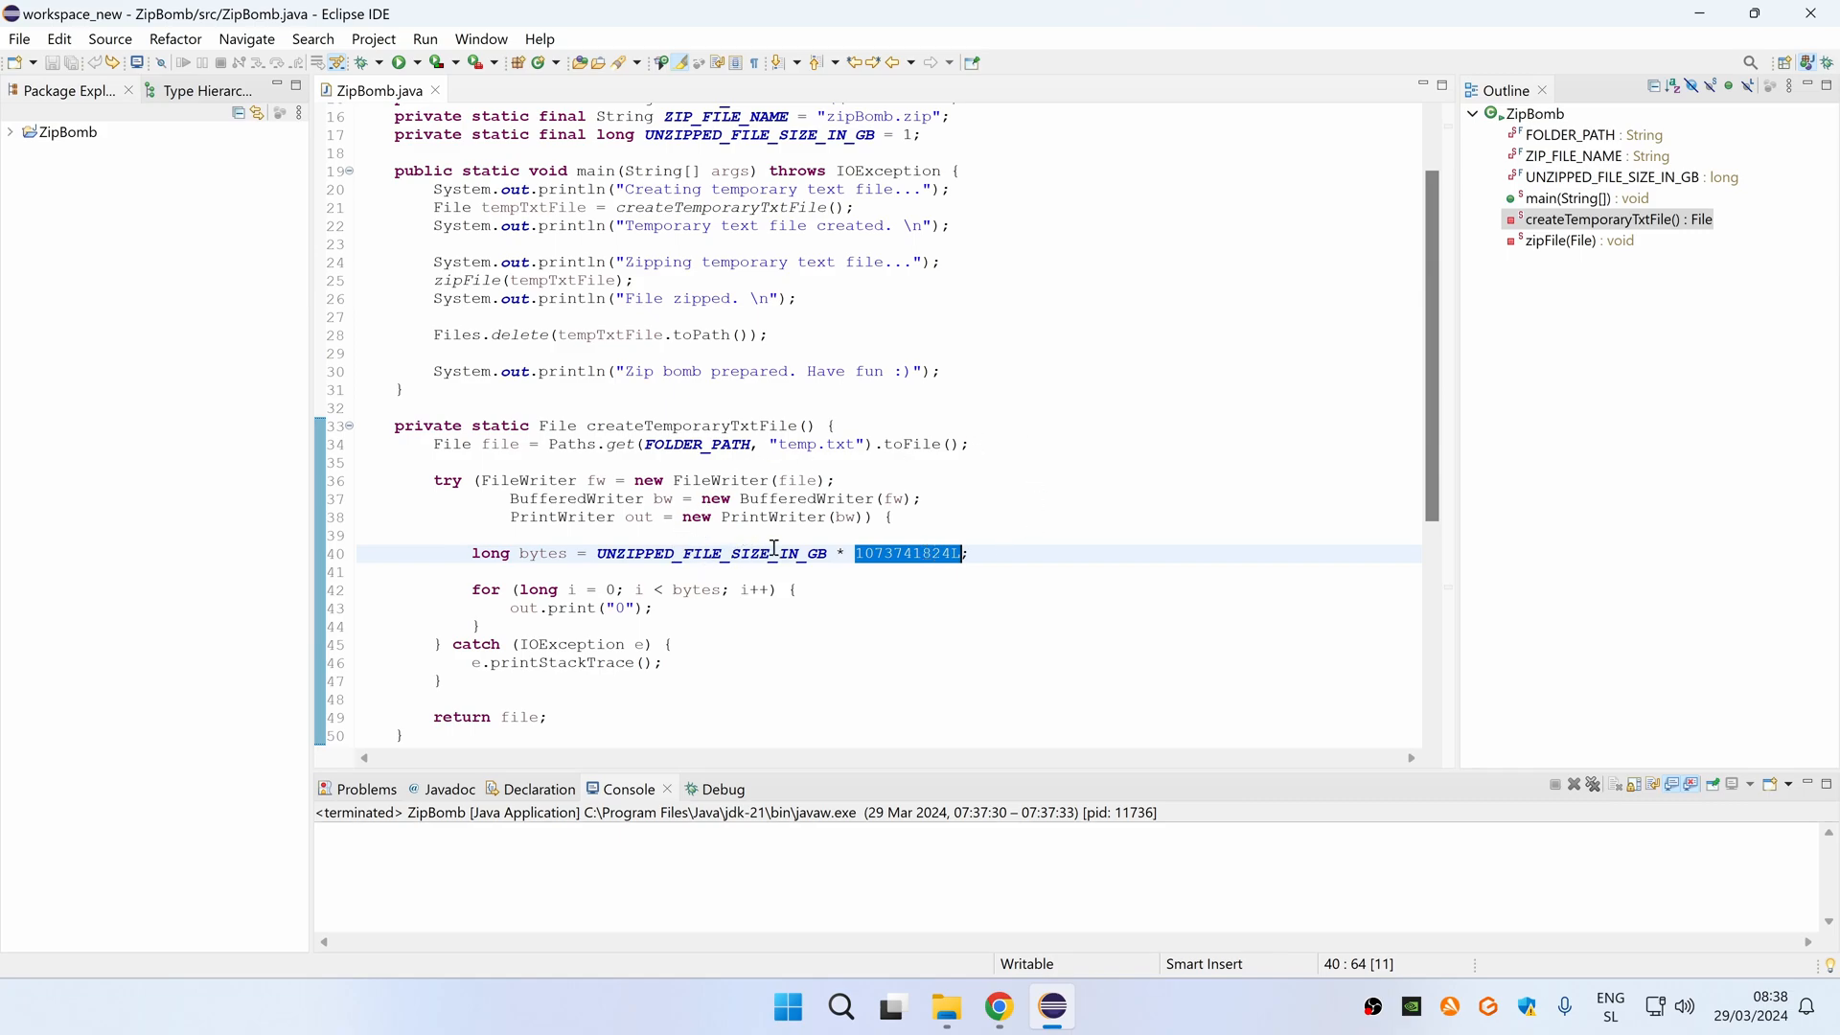
{"action": "mouse_move", "coordinate": [665, 607]}
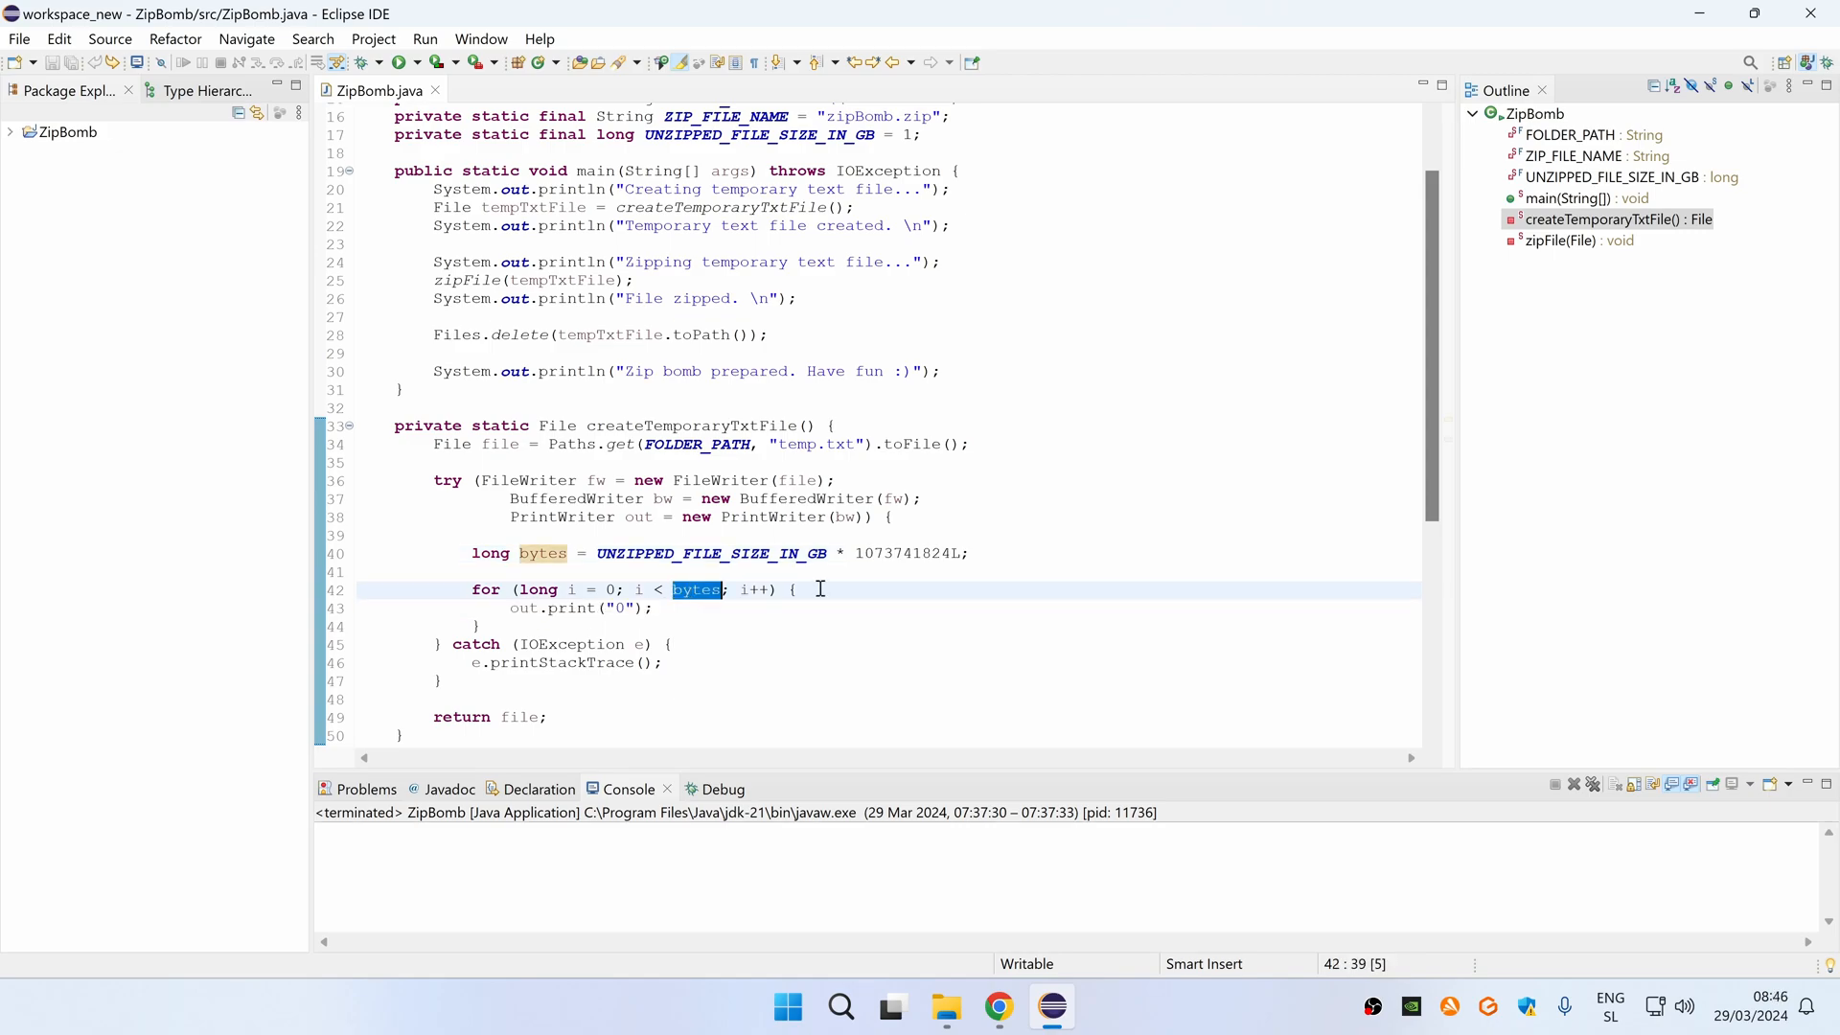
{"action": "double_click", "coordinate": [576, 498]}
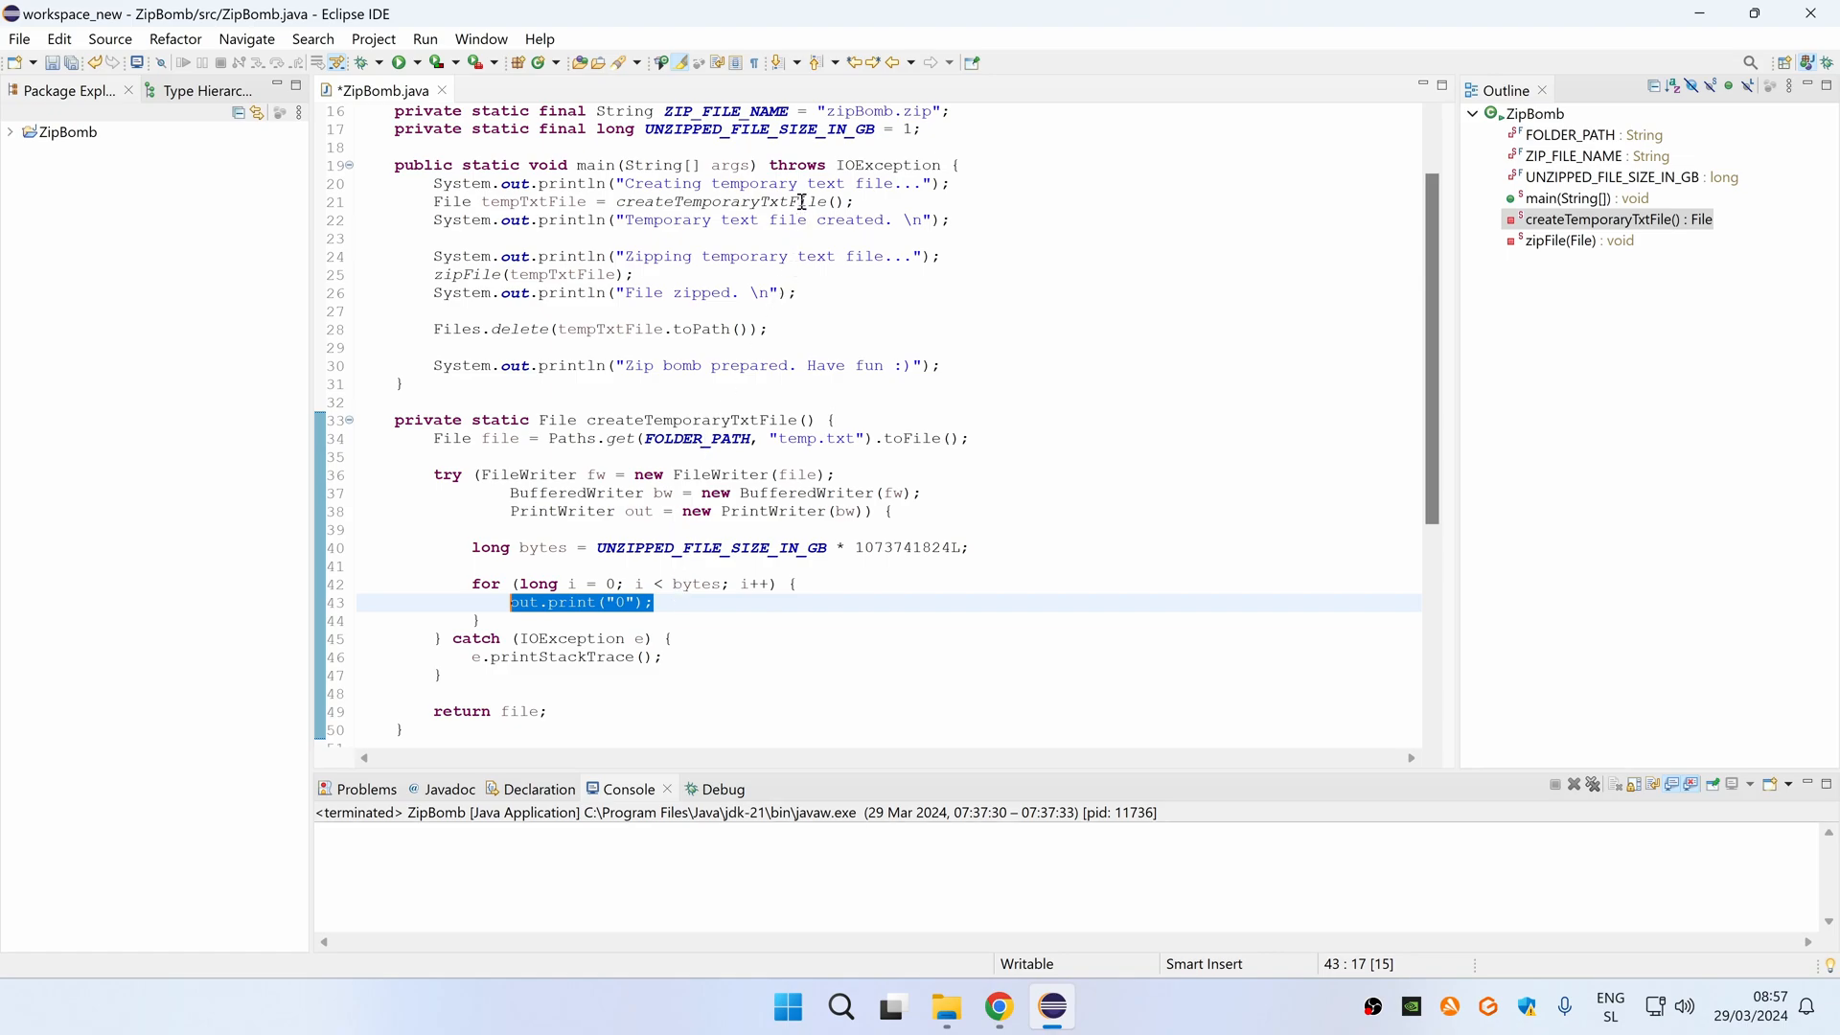
{"action": "mouse_move", "coordinate": [560, 275]}
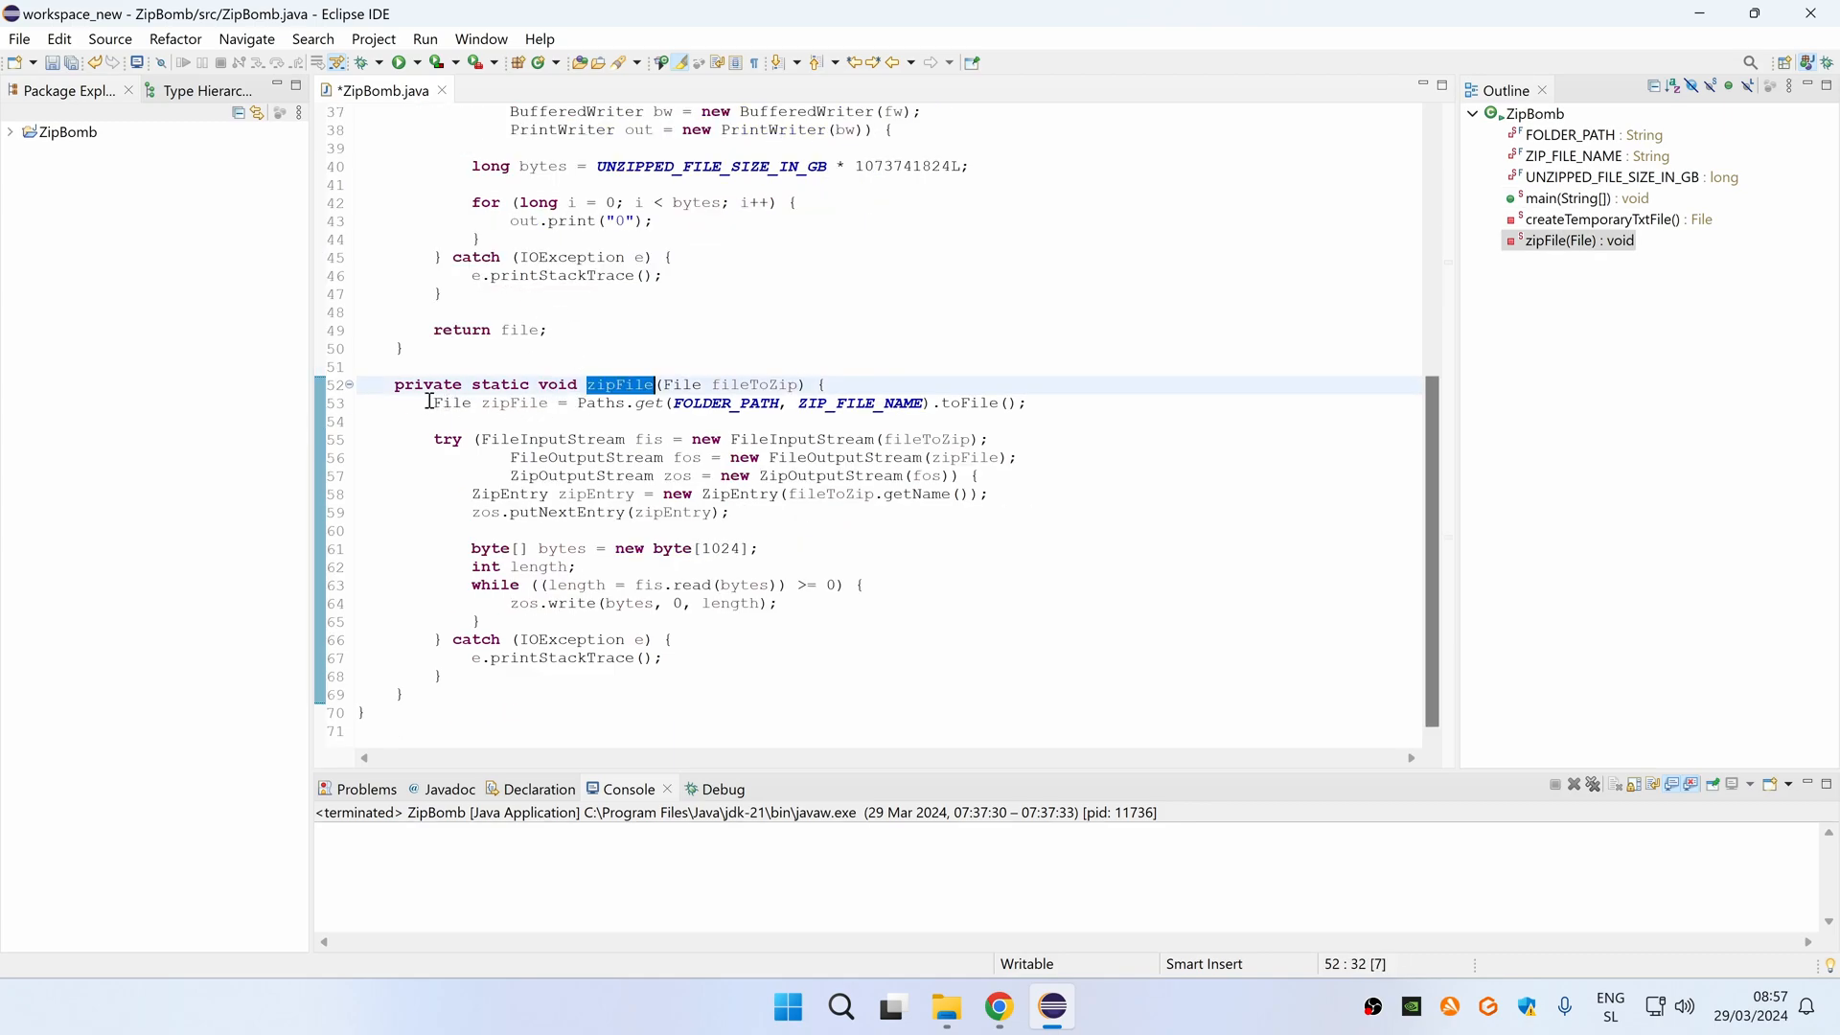
{"action": "left_click", "coordinate": [846, 403]}
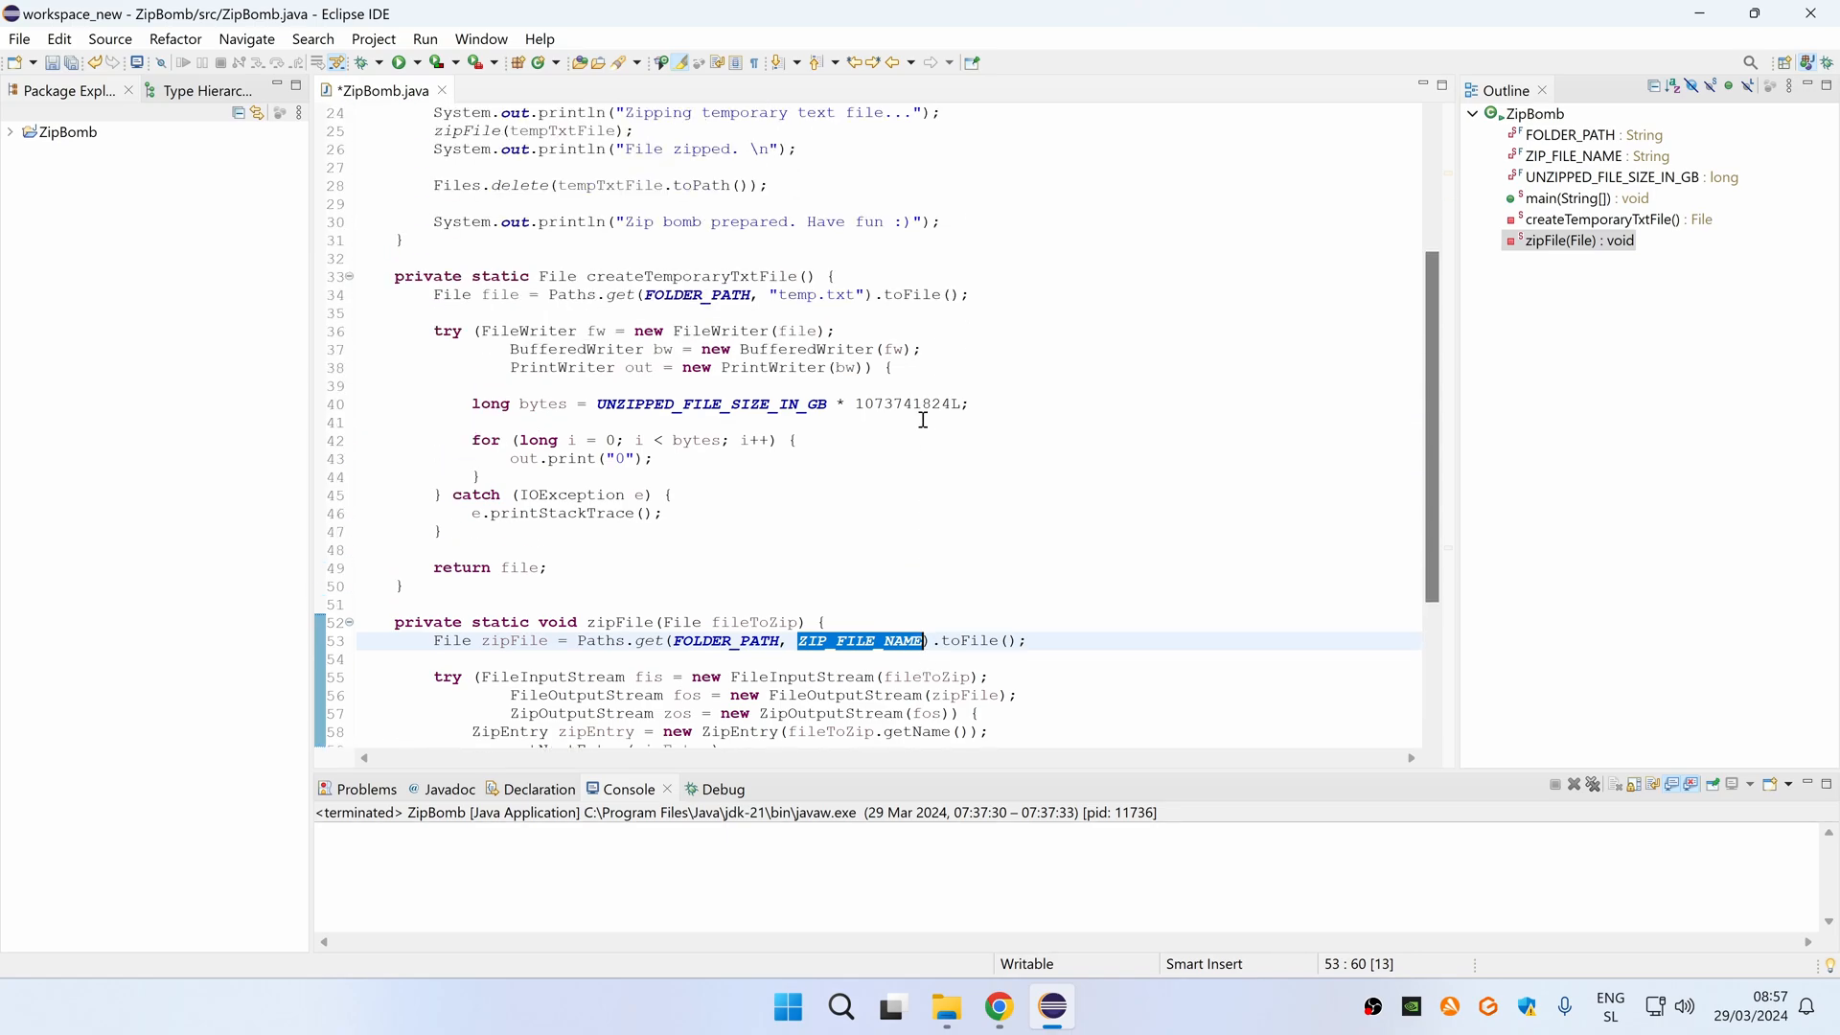
{"action": "mouse_move", "coordinate": [1017, 390]}
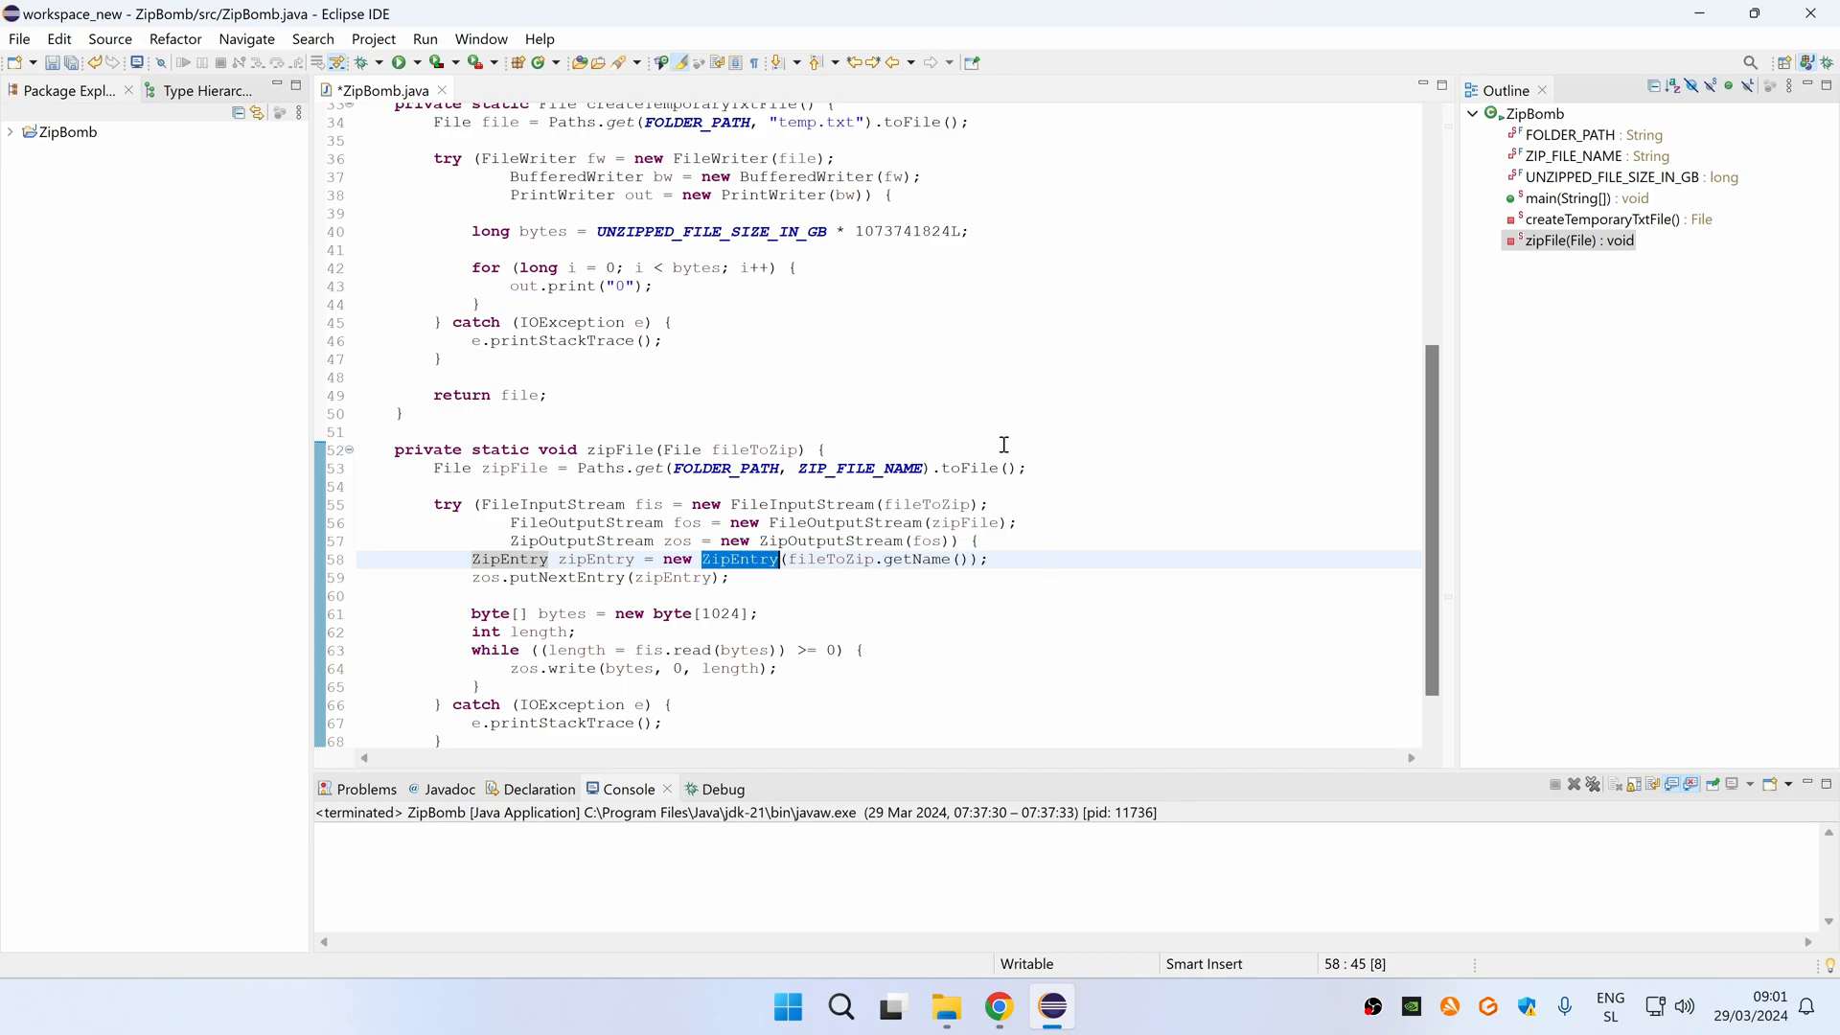
{"action": "mouse_move", "coordinate": [889, 607]}
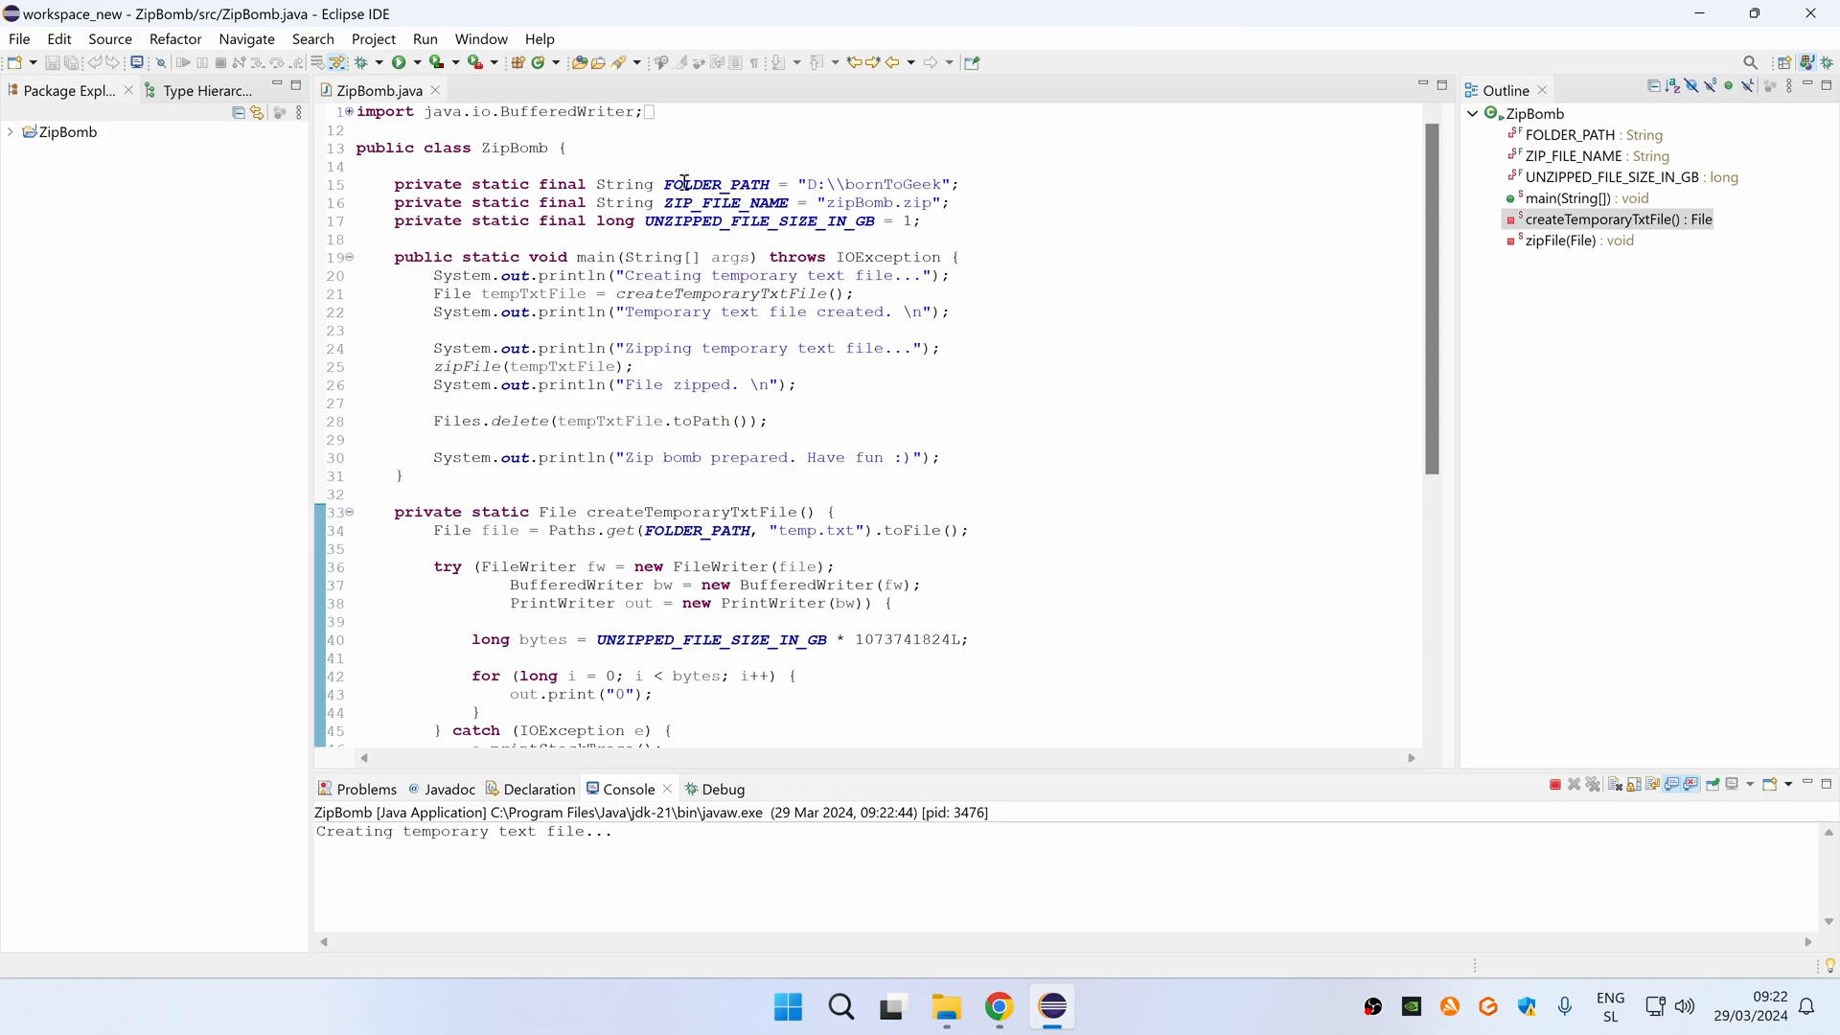
Bring up File Explorer showing the D:\bornToGeek output folder
{"action": "left_click", "coordinate": [948, 1008]}
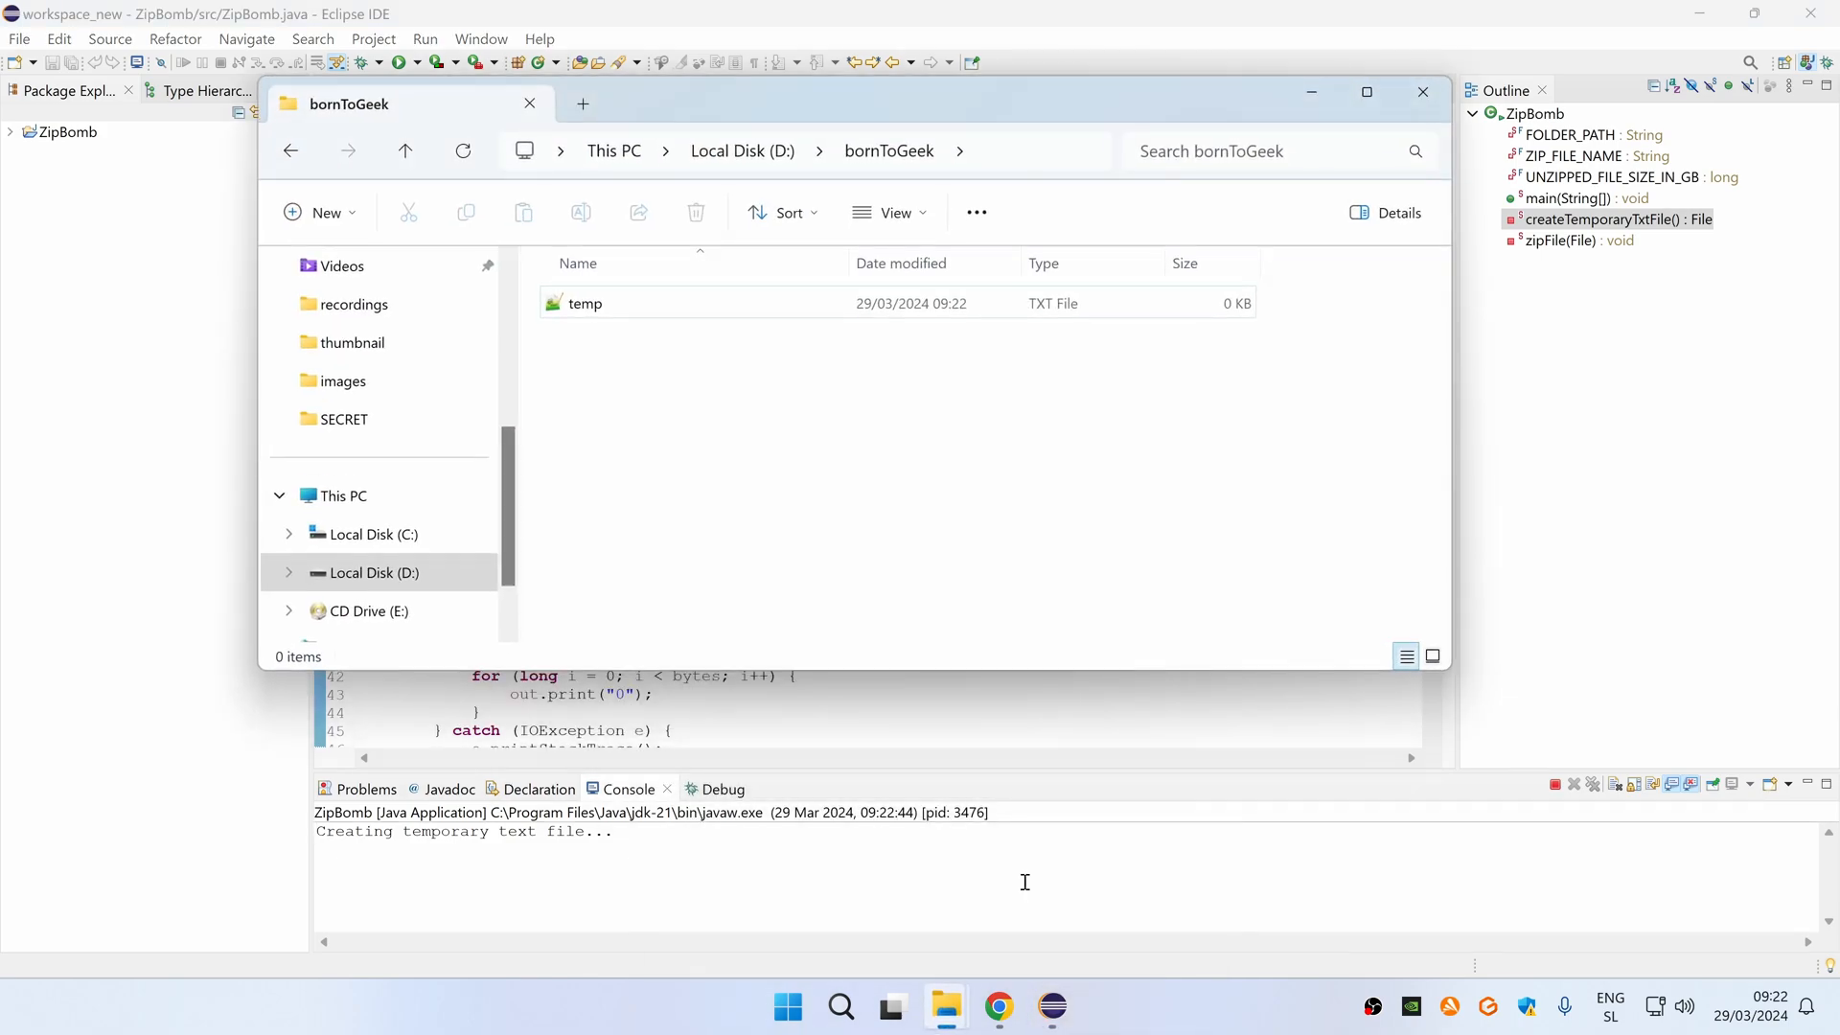
{"action": "mouse_move", "coordinate": [746, 392]}
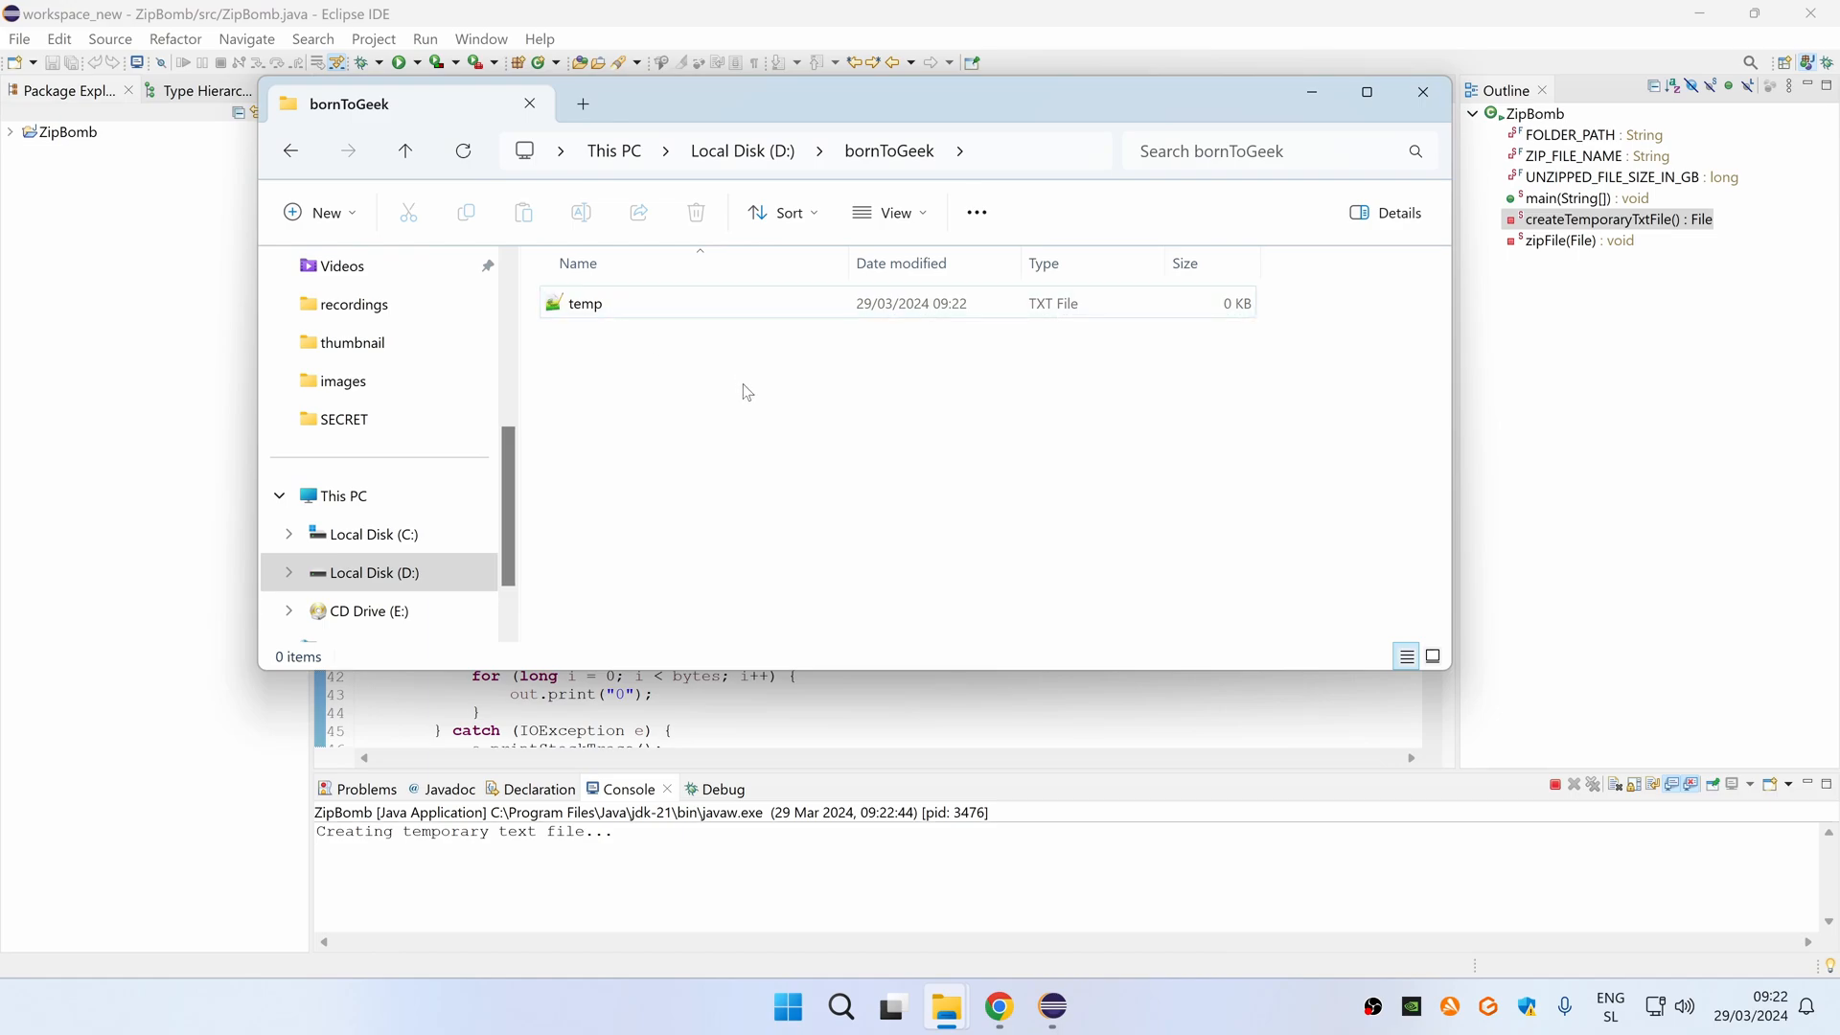
{"action": "mouse_move", "coordinate": [824, 433]}
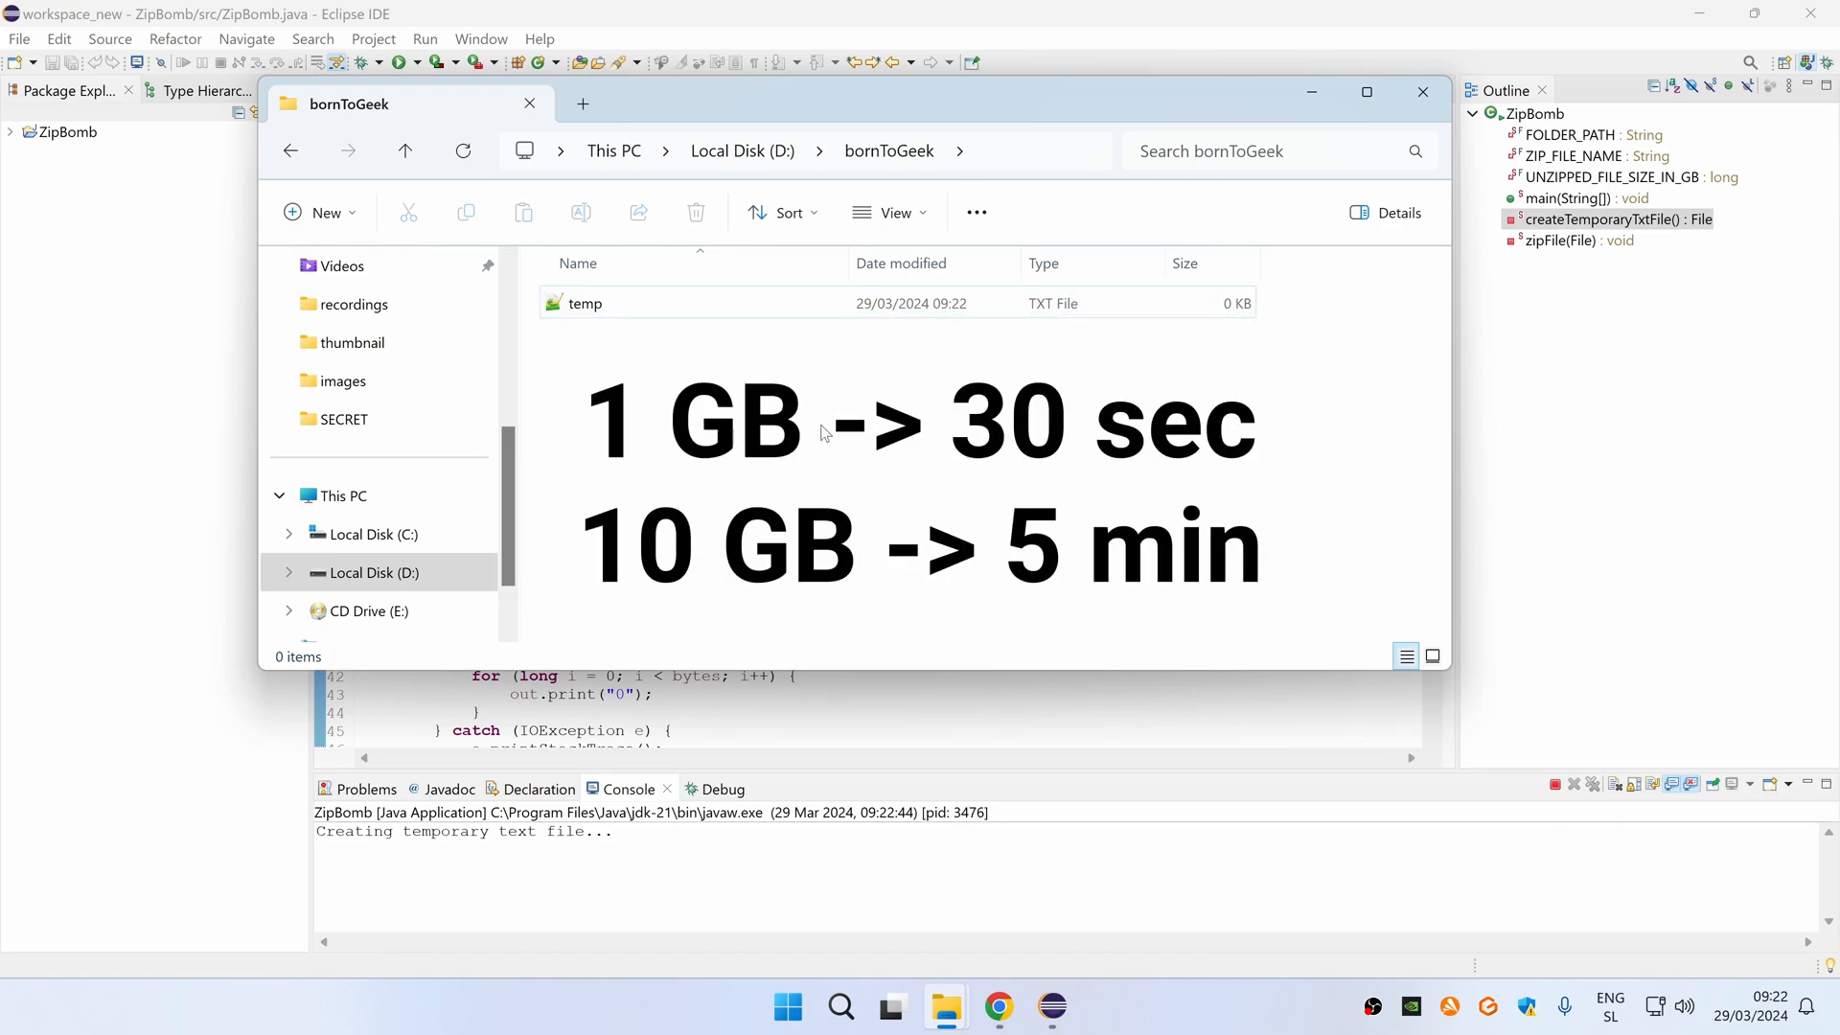
{"action": "mouse_move", "coordinate": [829, 451]}
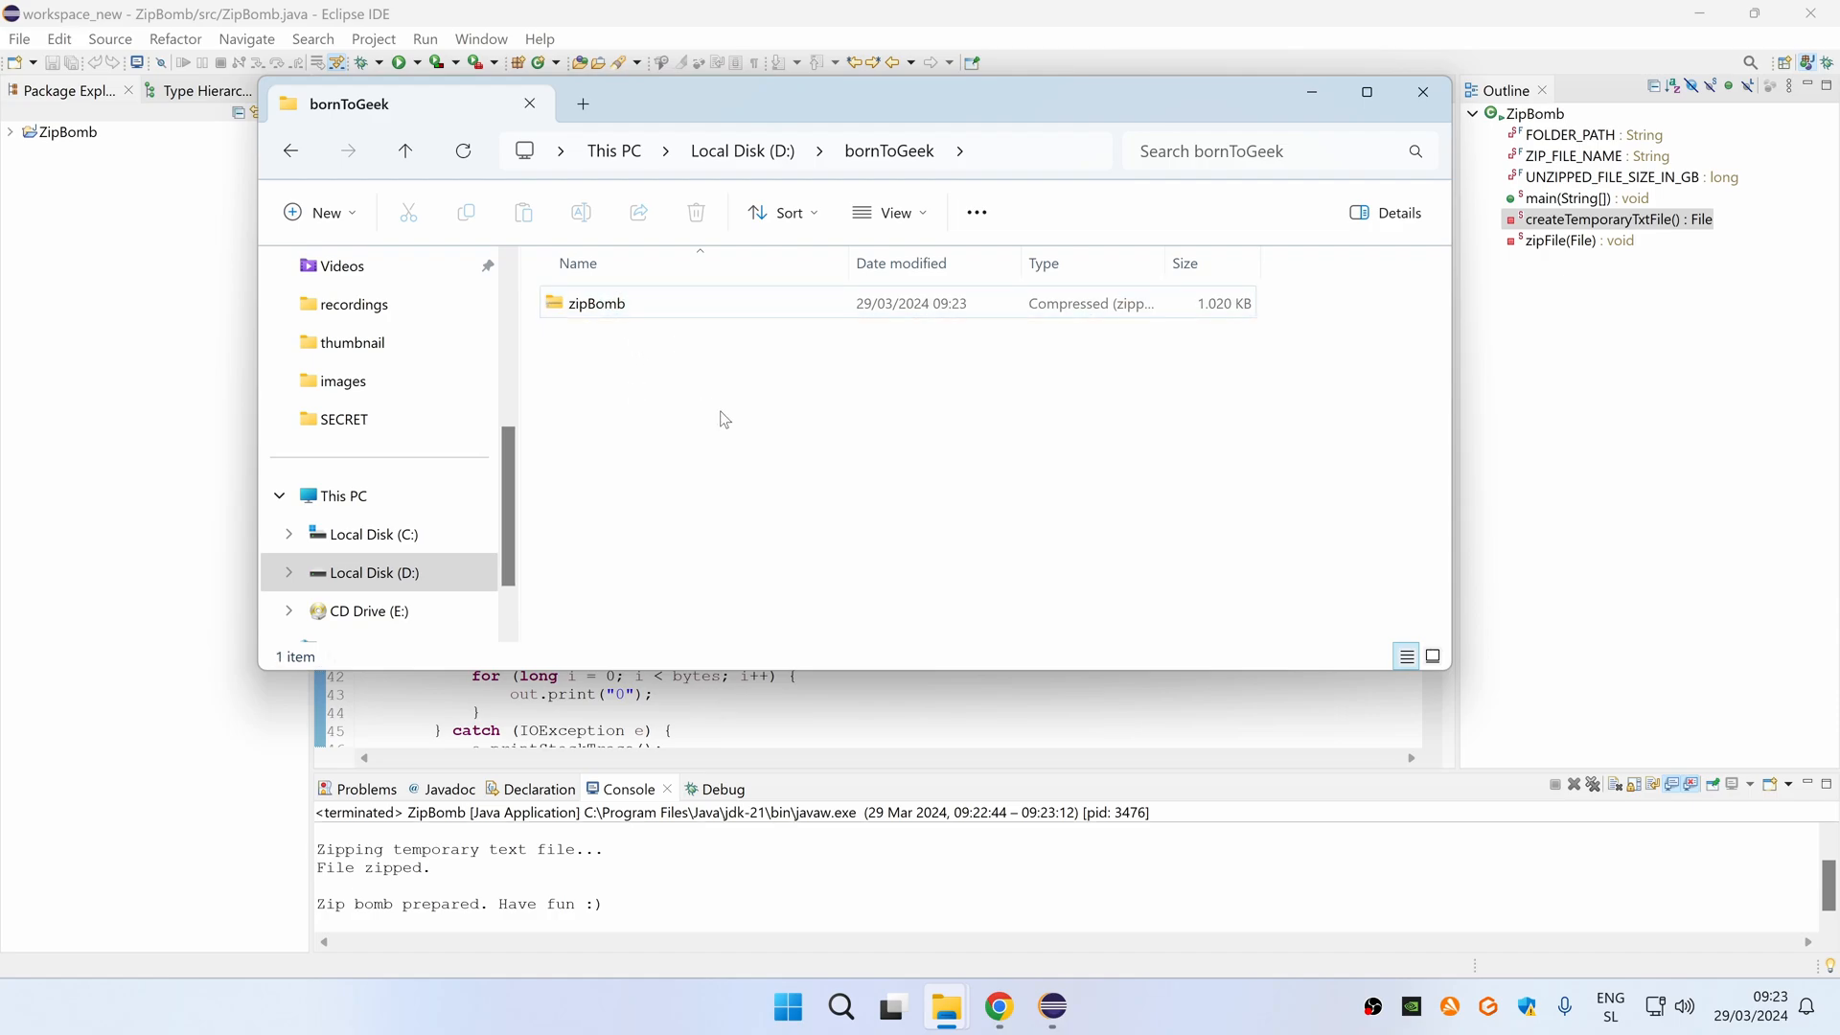
{"action": "mouse_move", "coordinate": [741, 446]}
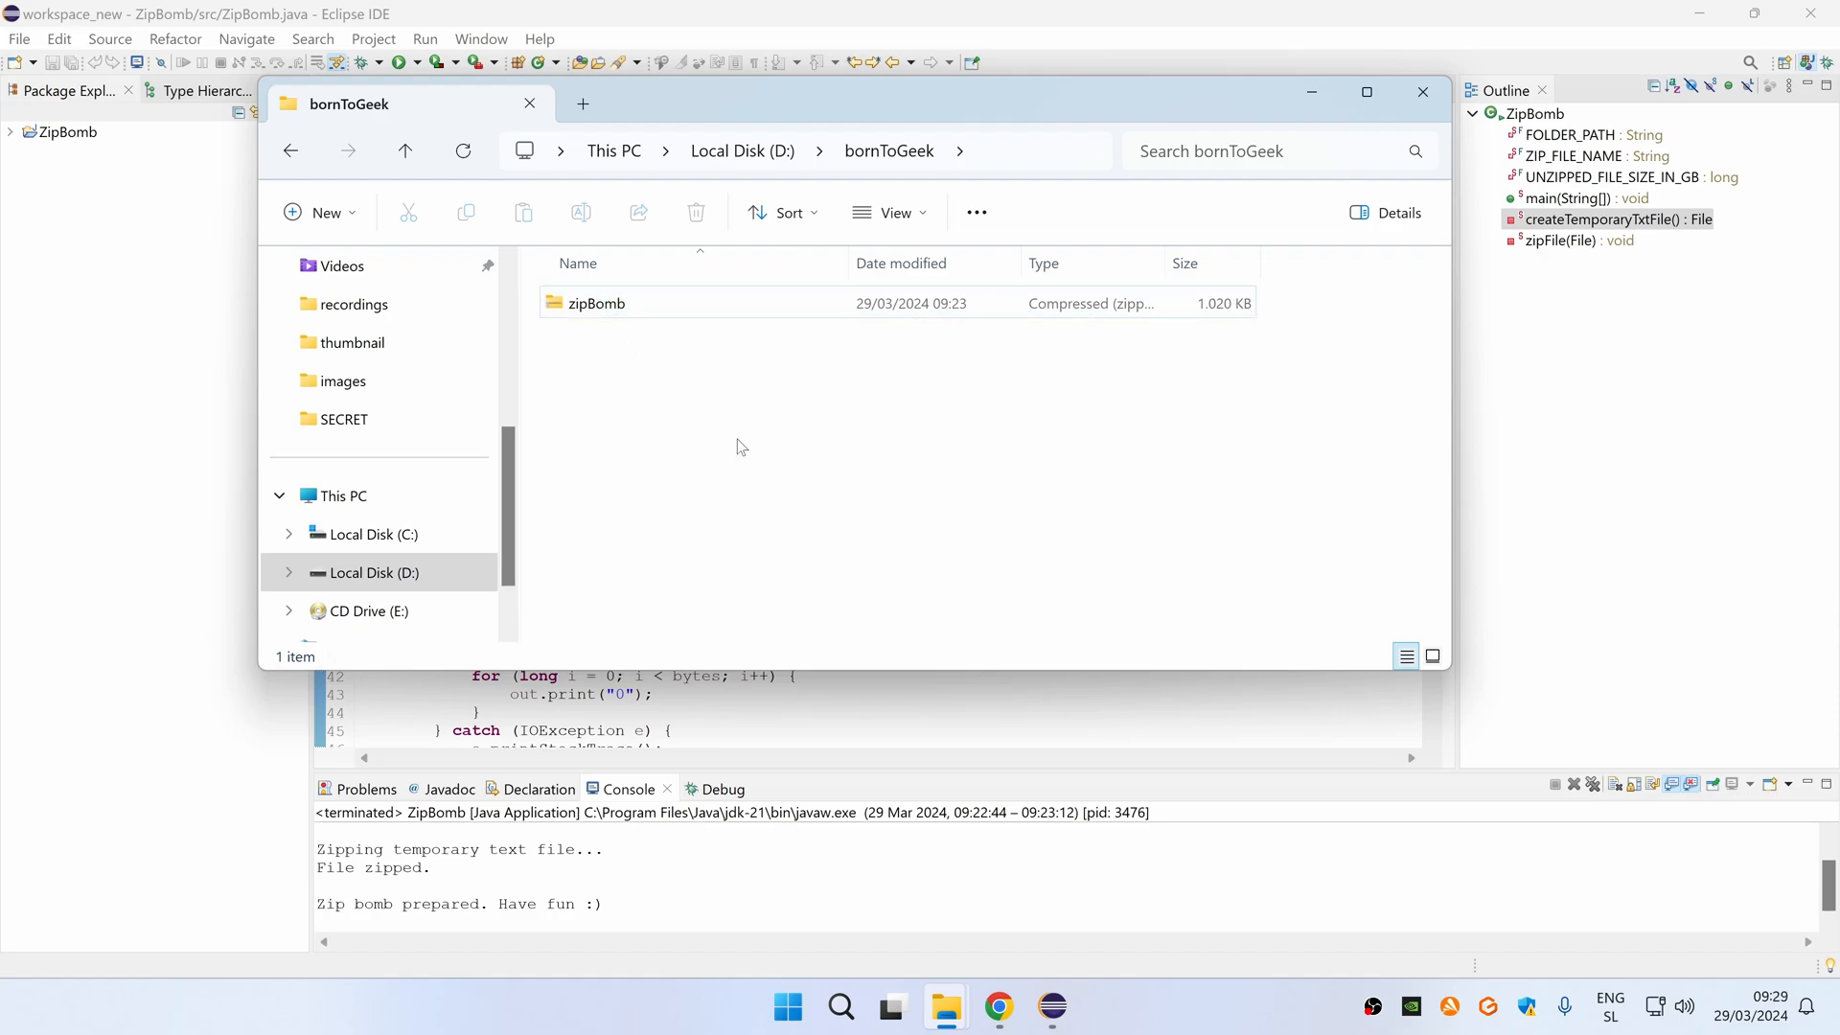
{"action": "mouse_move", "coordinate": [750, 479]}
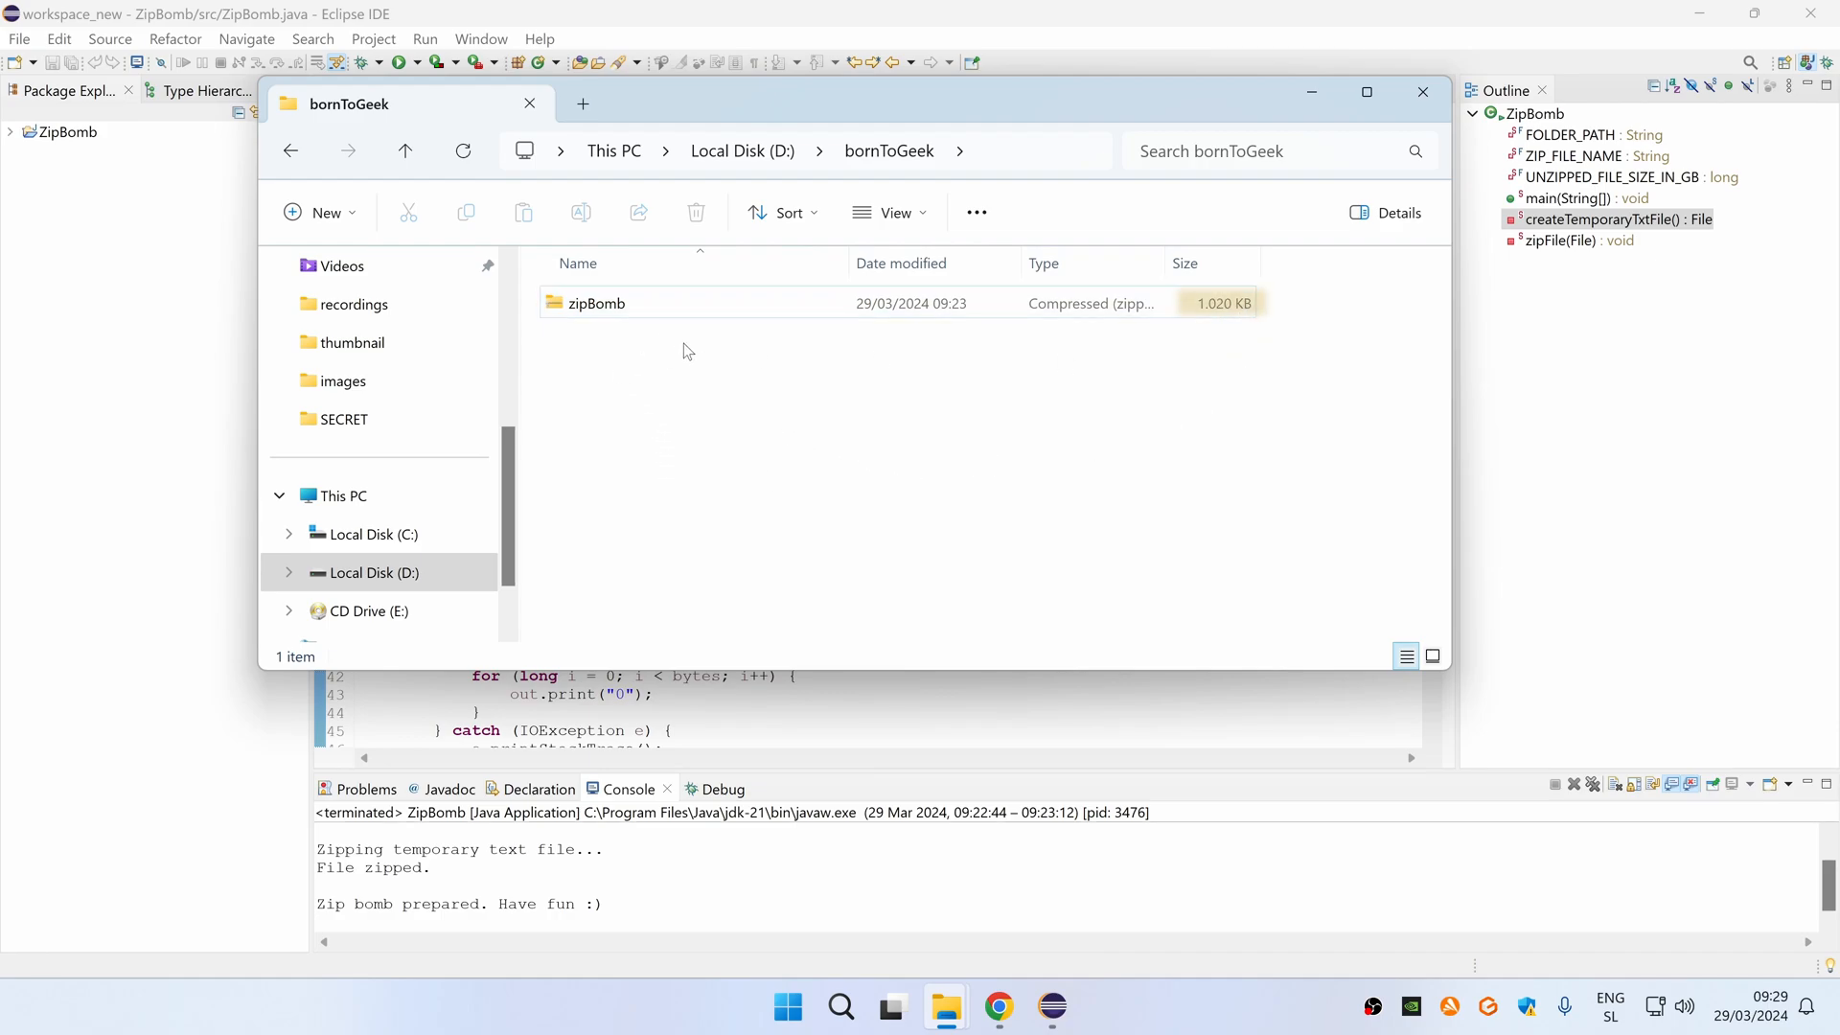
Extract zipBomb.zip into the bornToGeek folder with 7-Zip's Extract Here
{"action": "right_click", "coordinate": [596, 303]}
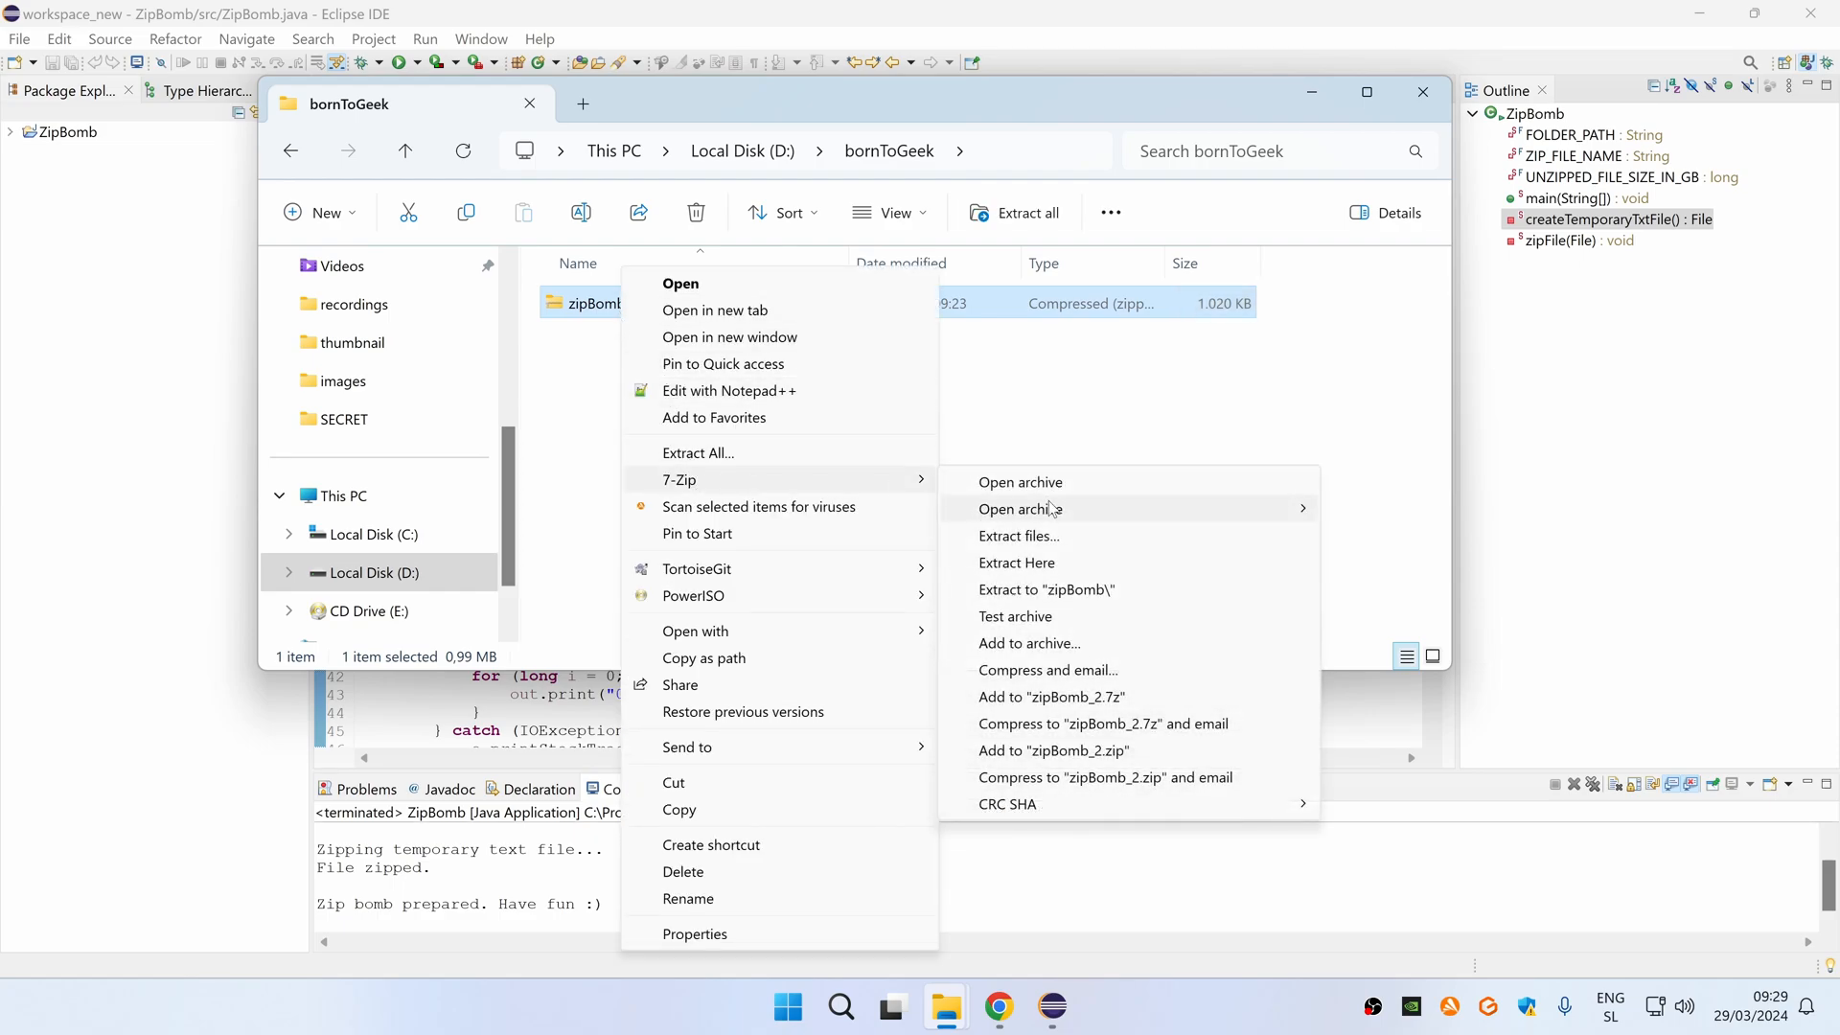
{"action": "left_click", "coordinate": [1017, 562]}
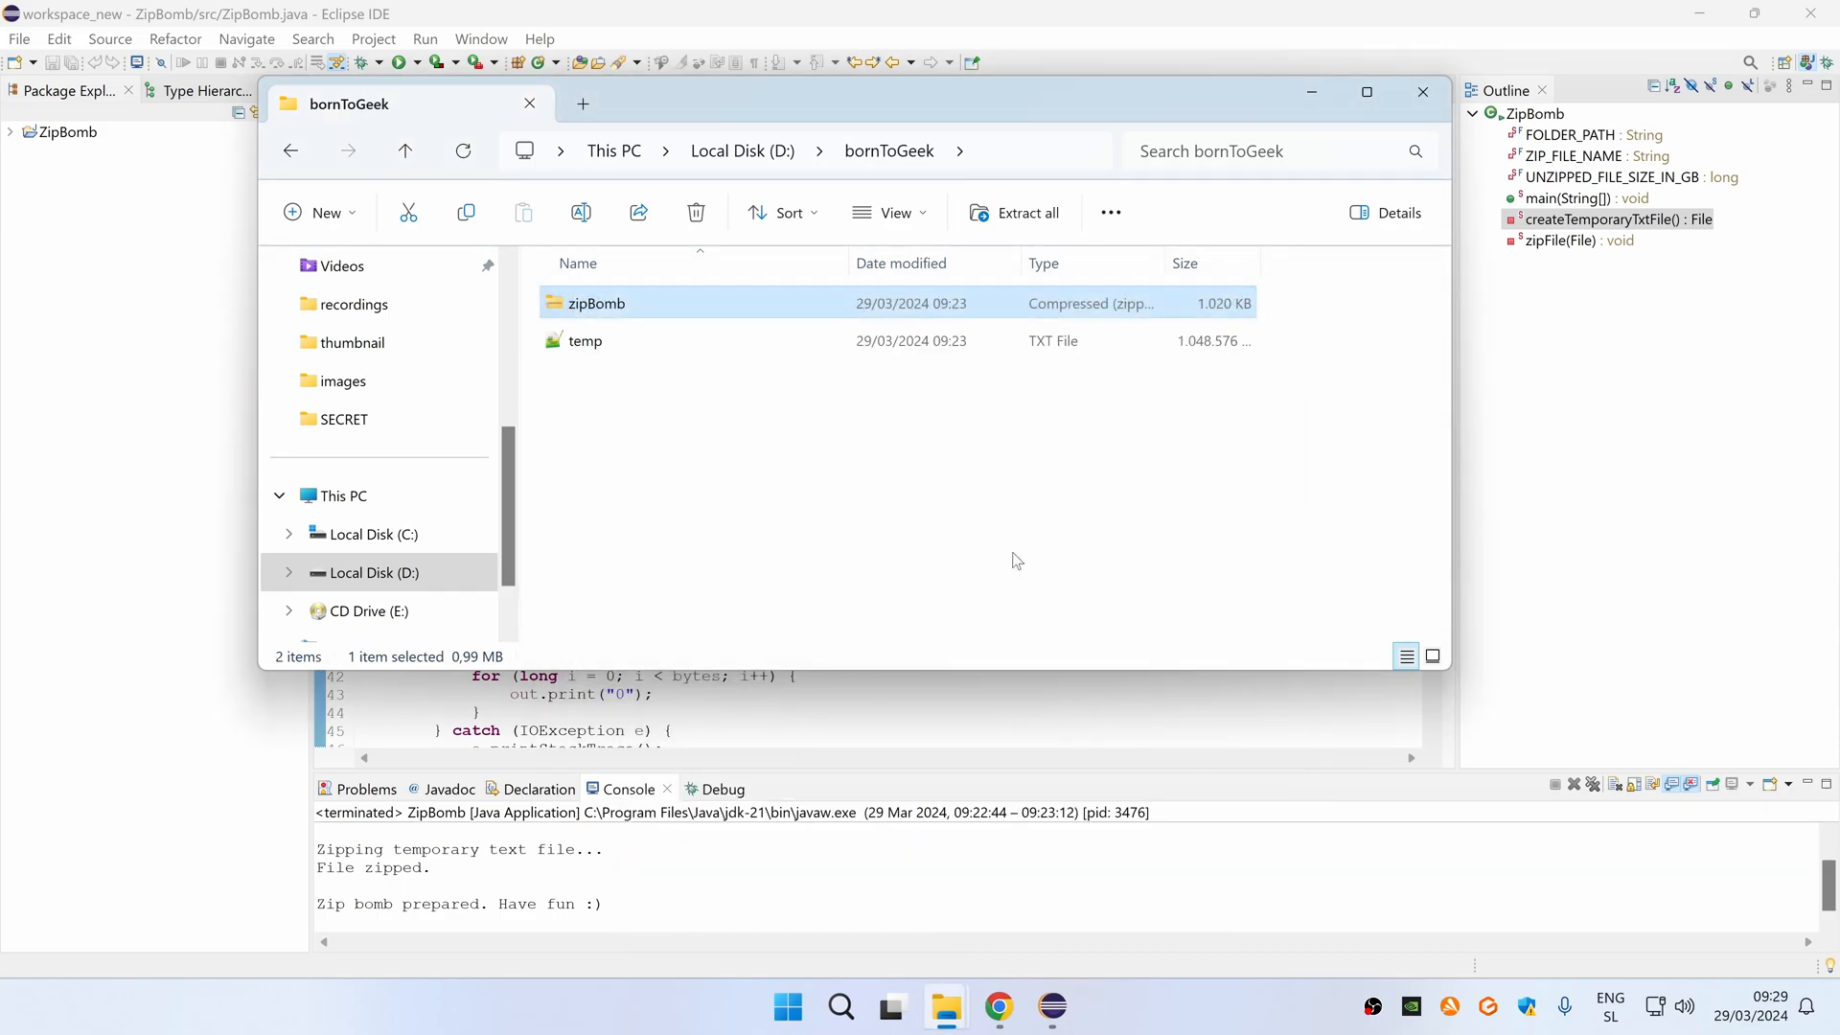